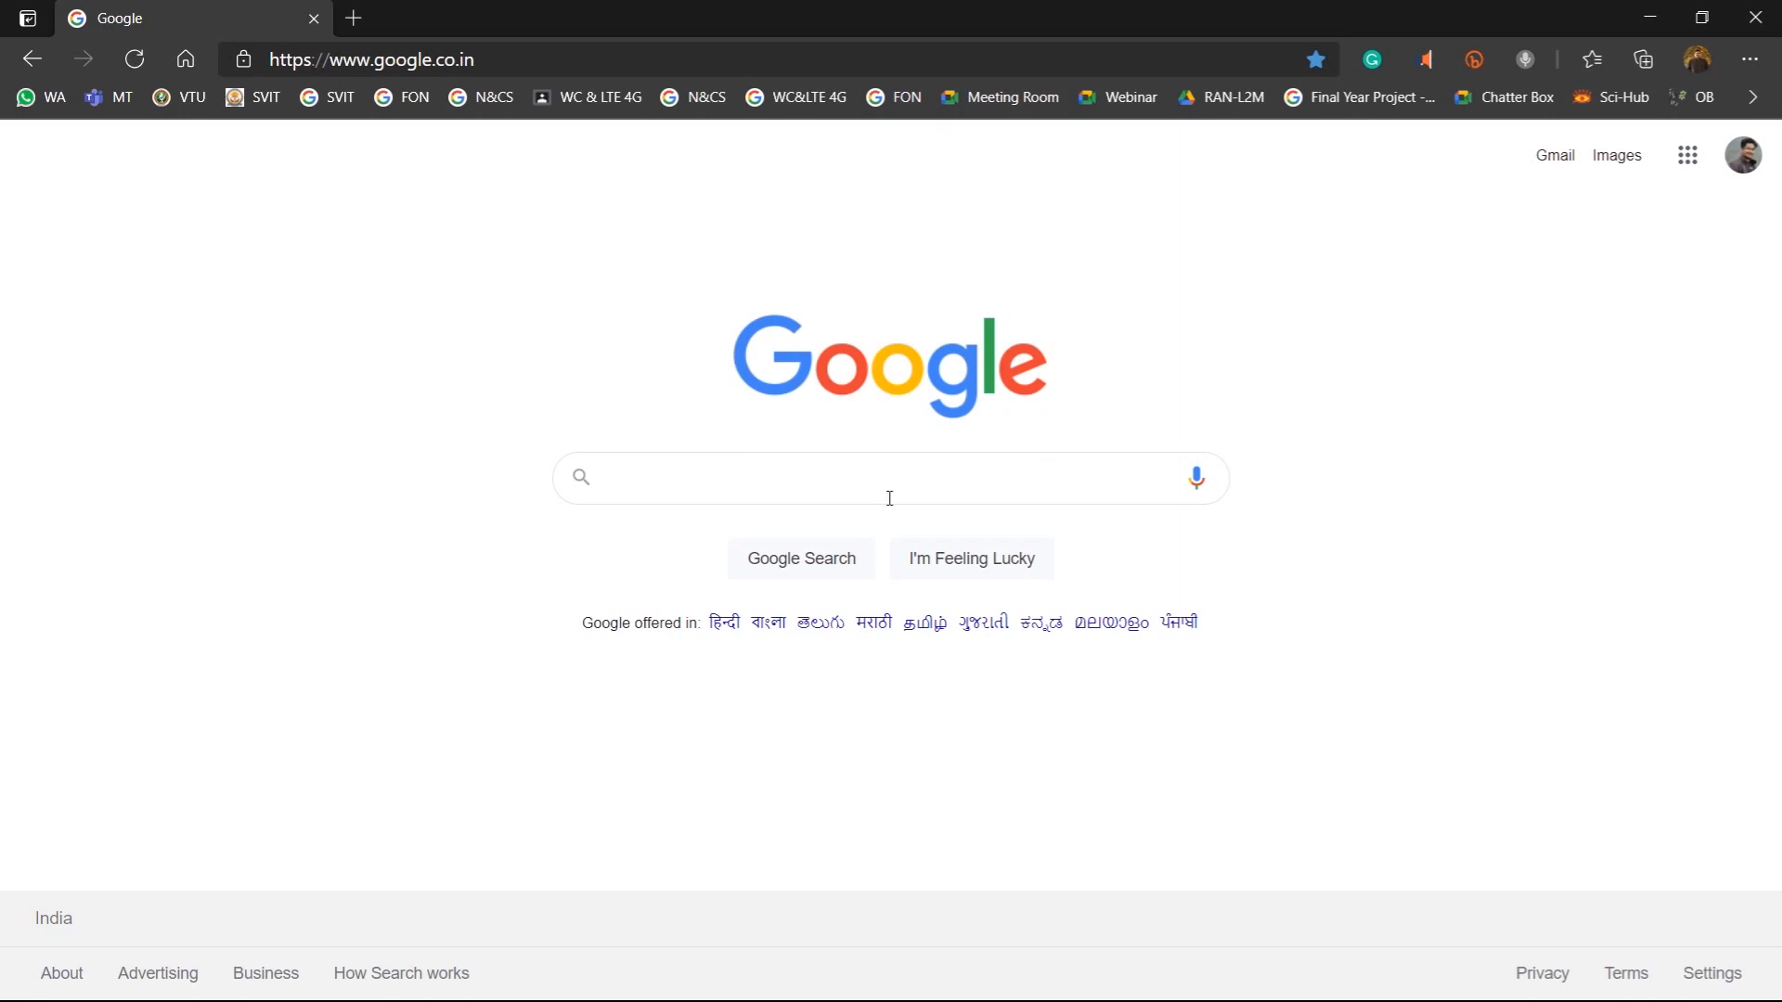
Step: Search Google for ieeexplore.org
left_click(890, 476)
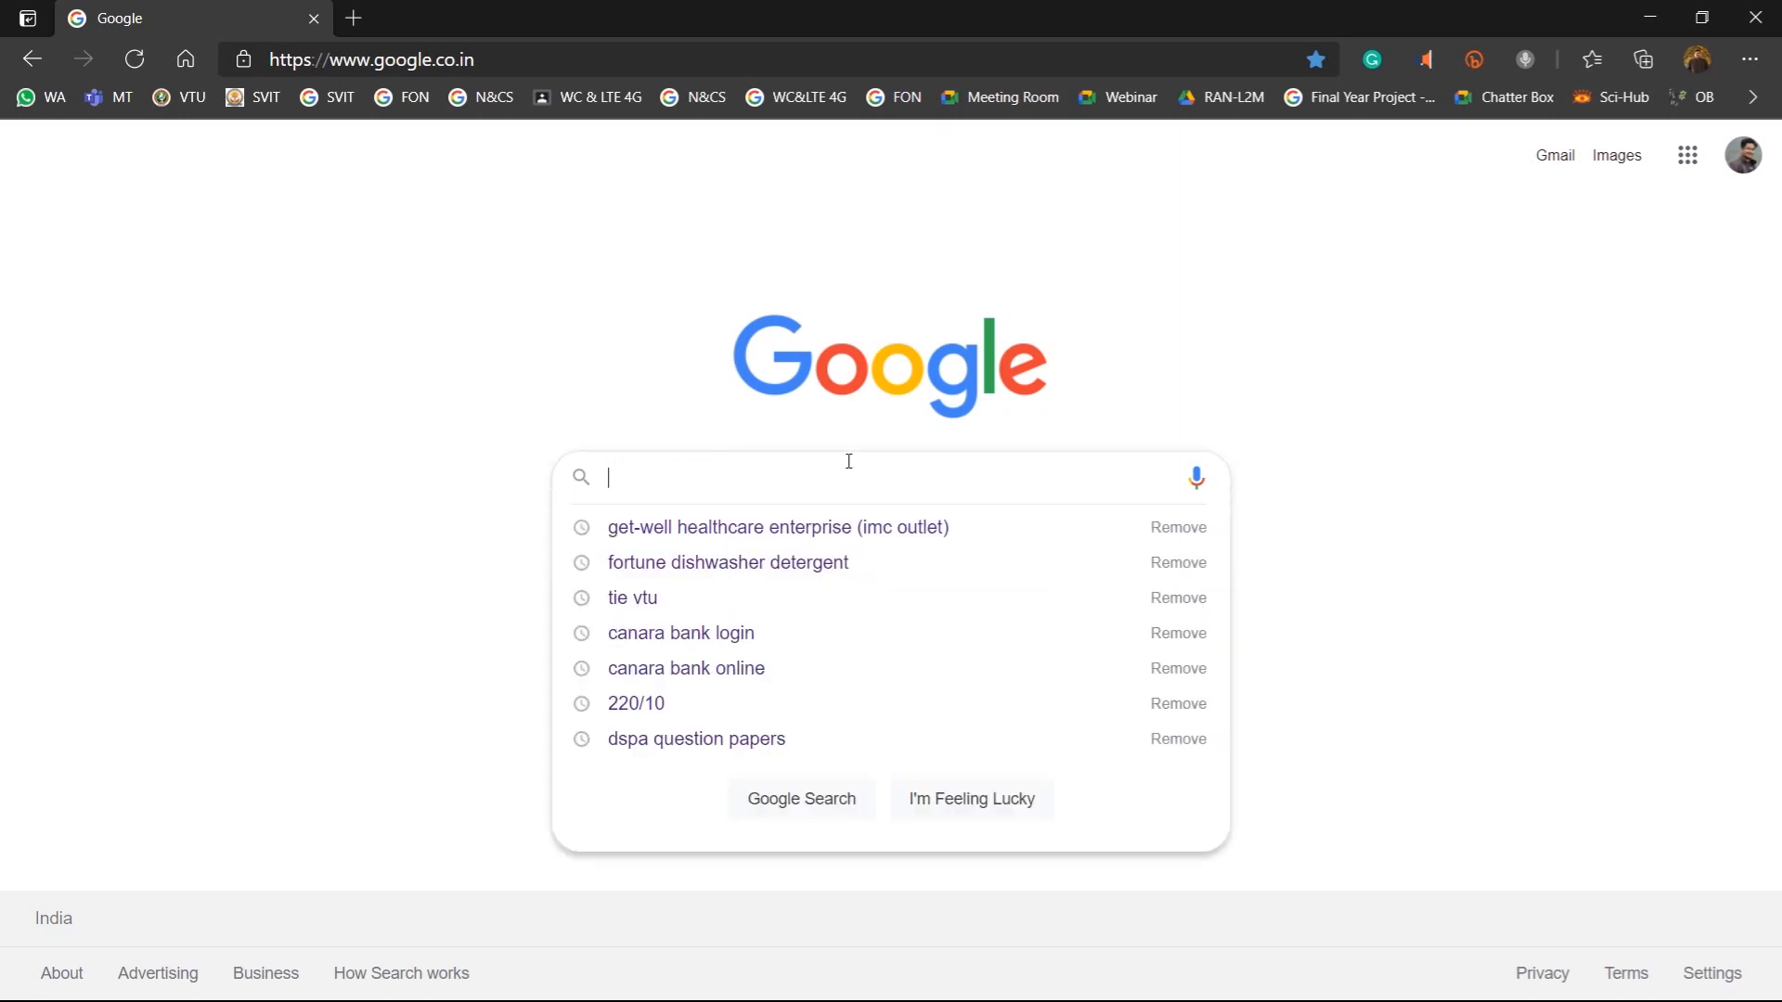
type("ieeexplore")
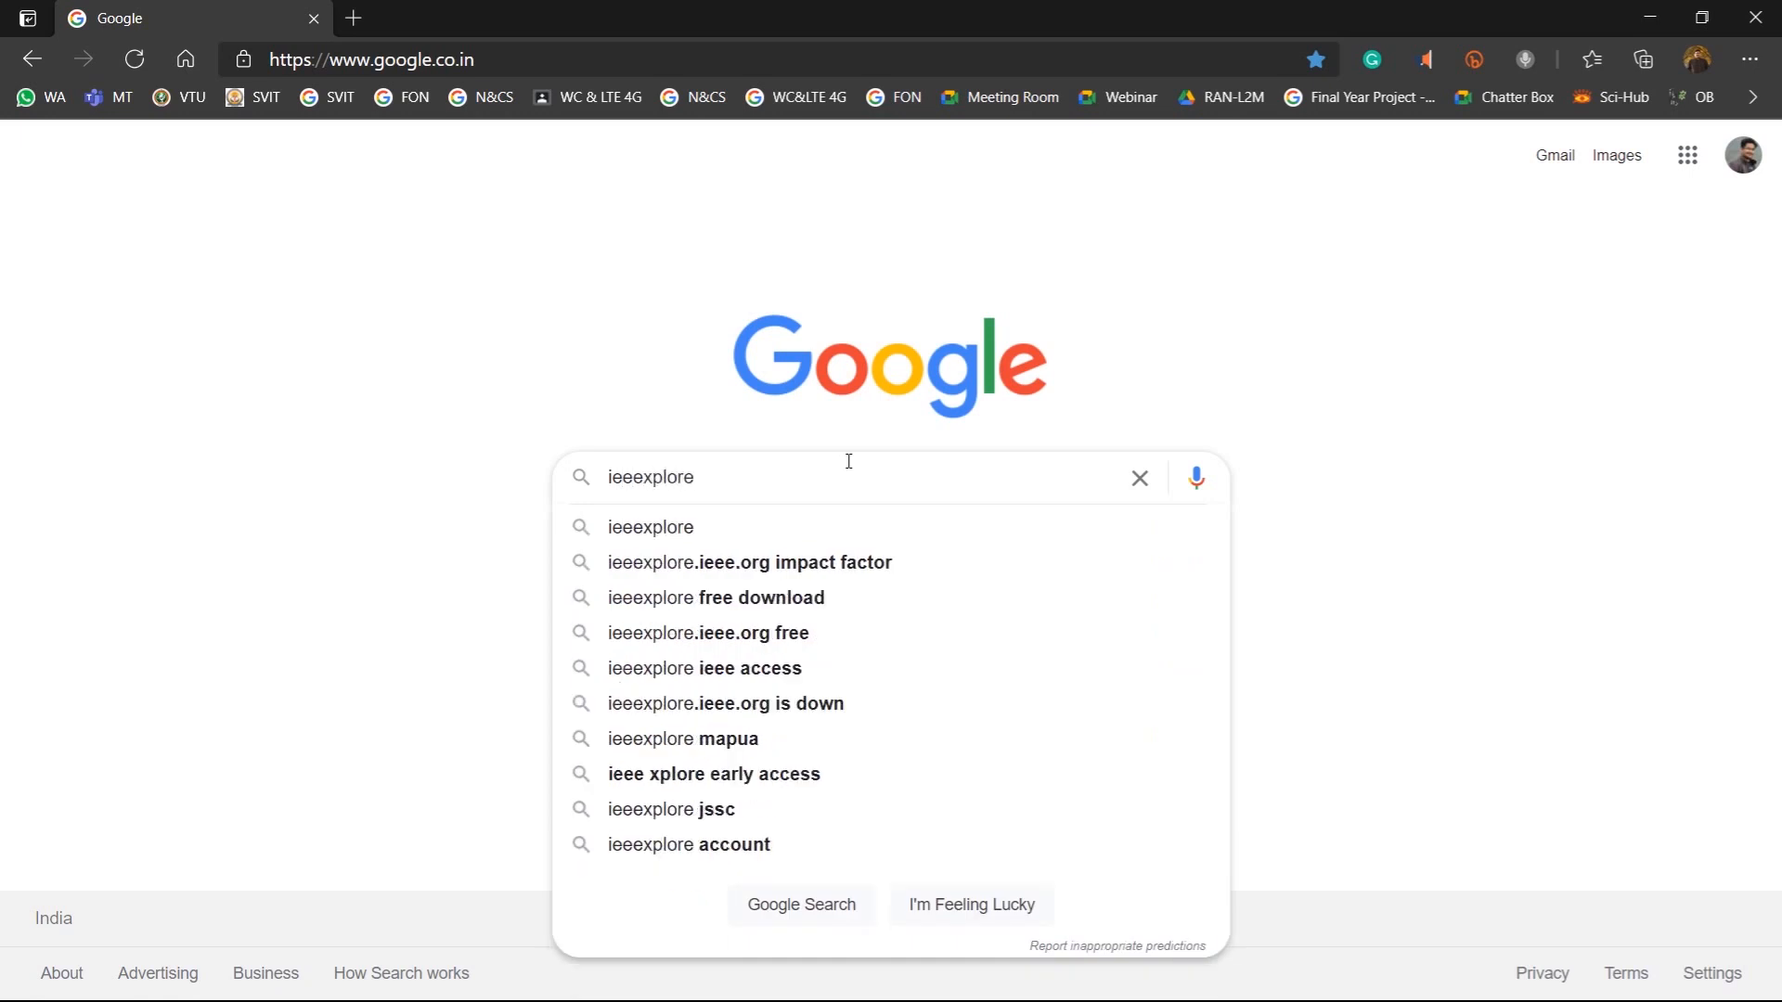
type(".org")
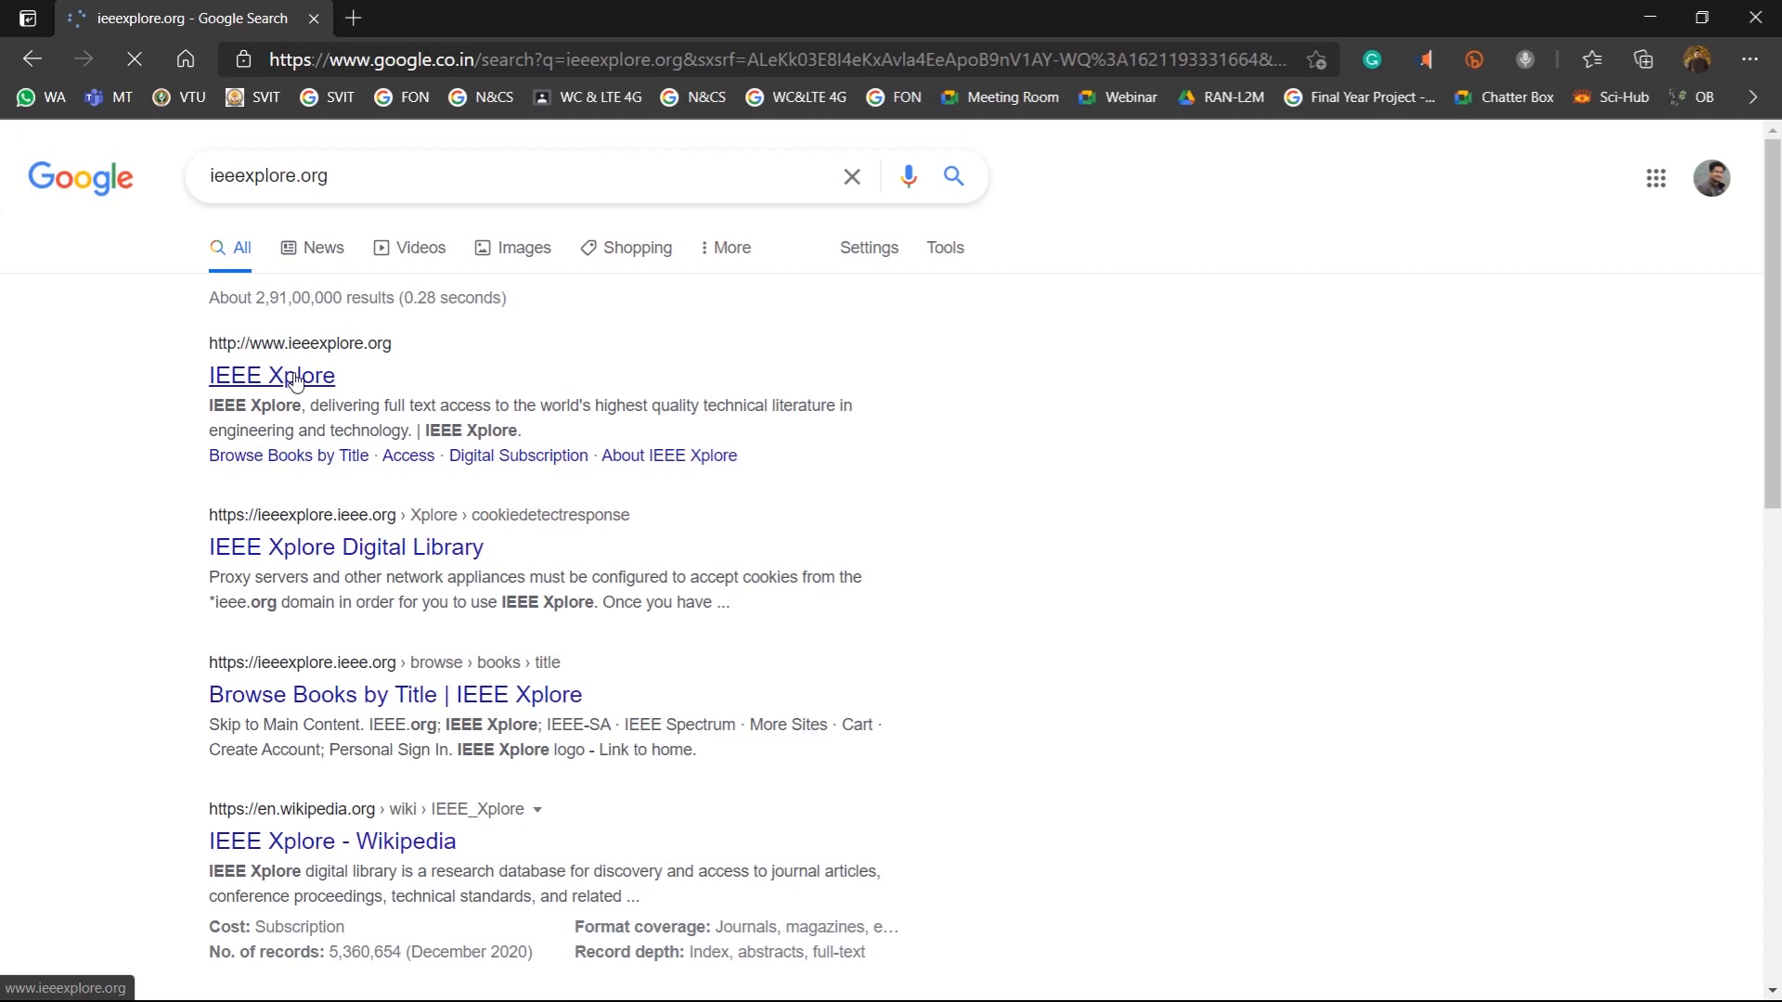
Step: Open the IEEE Xplore site and search it for 'duo Median Filter'
left_click(272, 375)
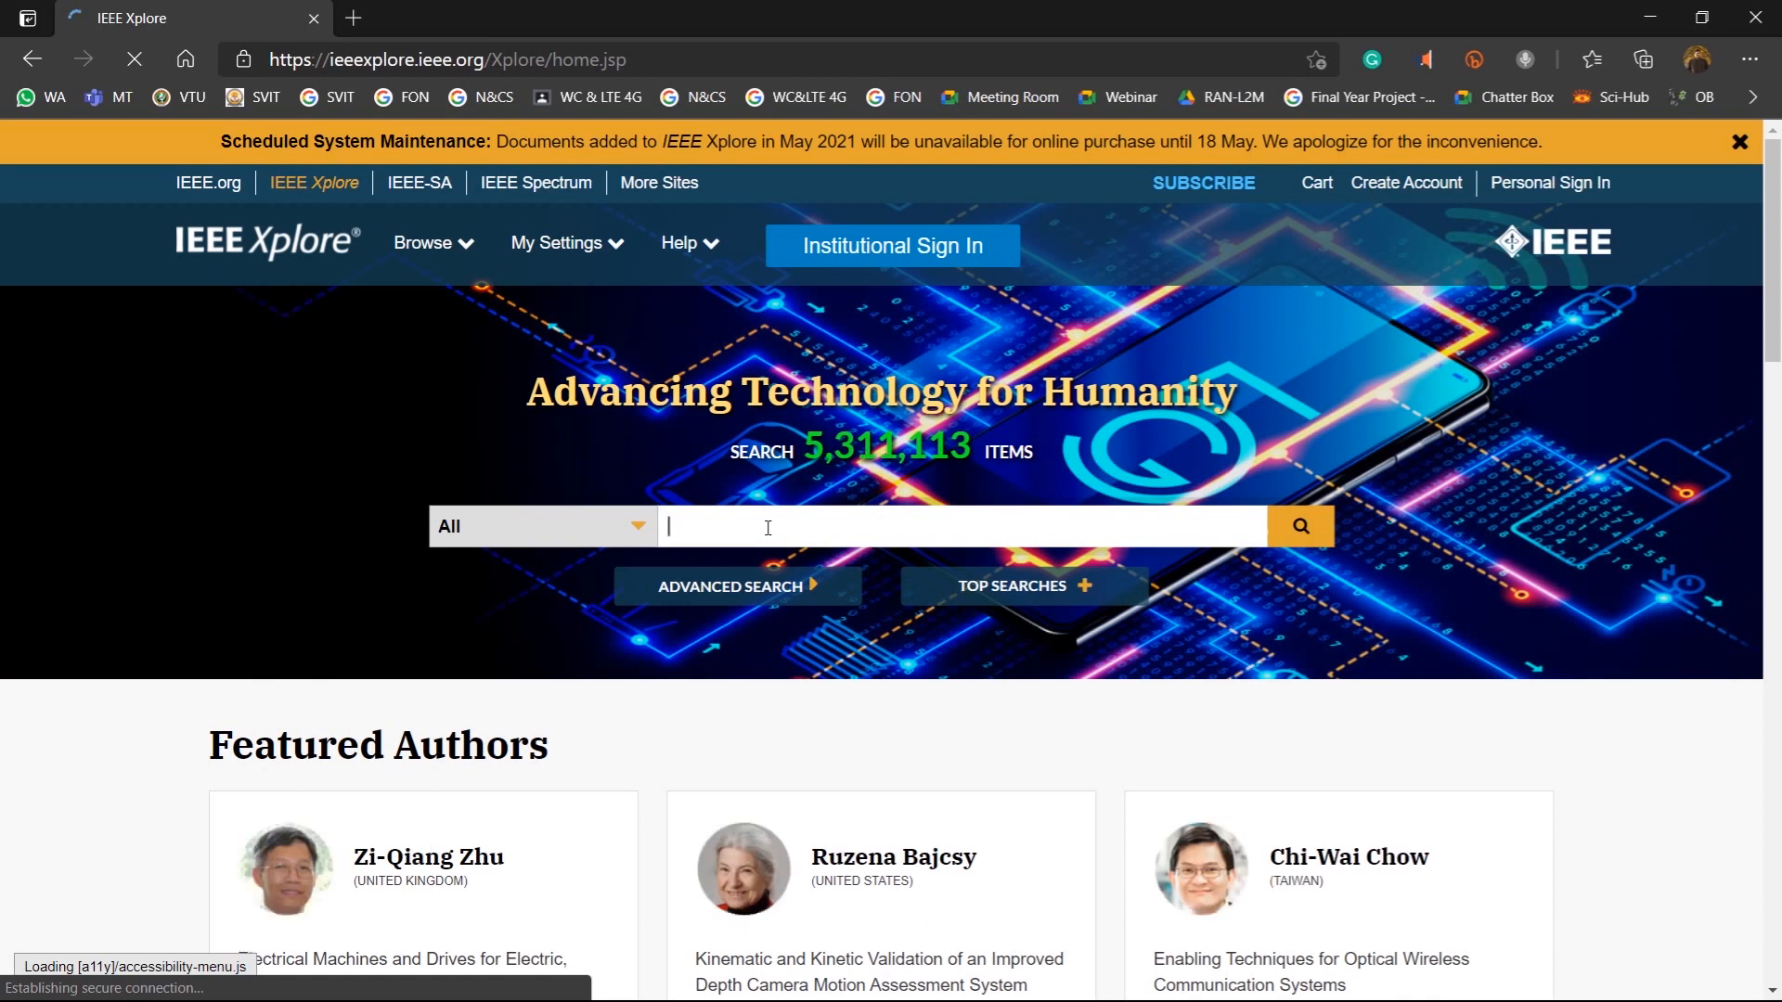
type("duo Median Filter")
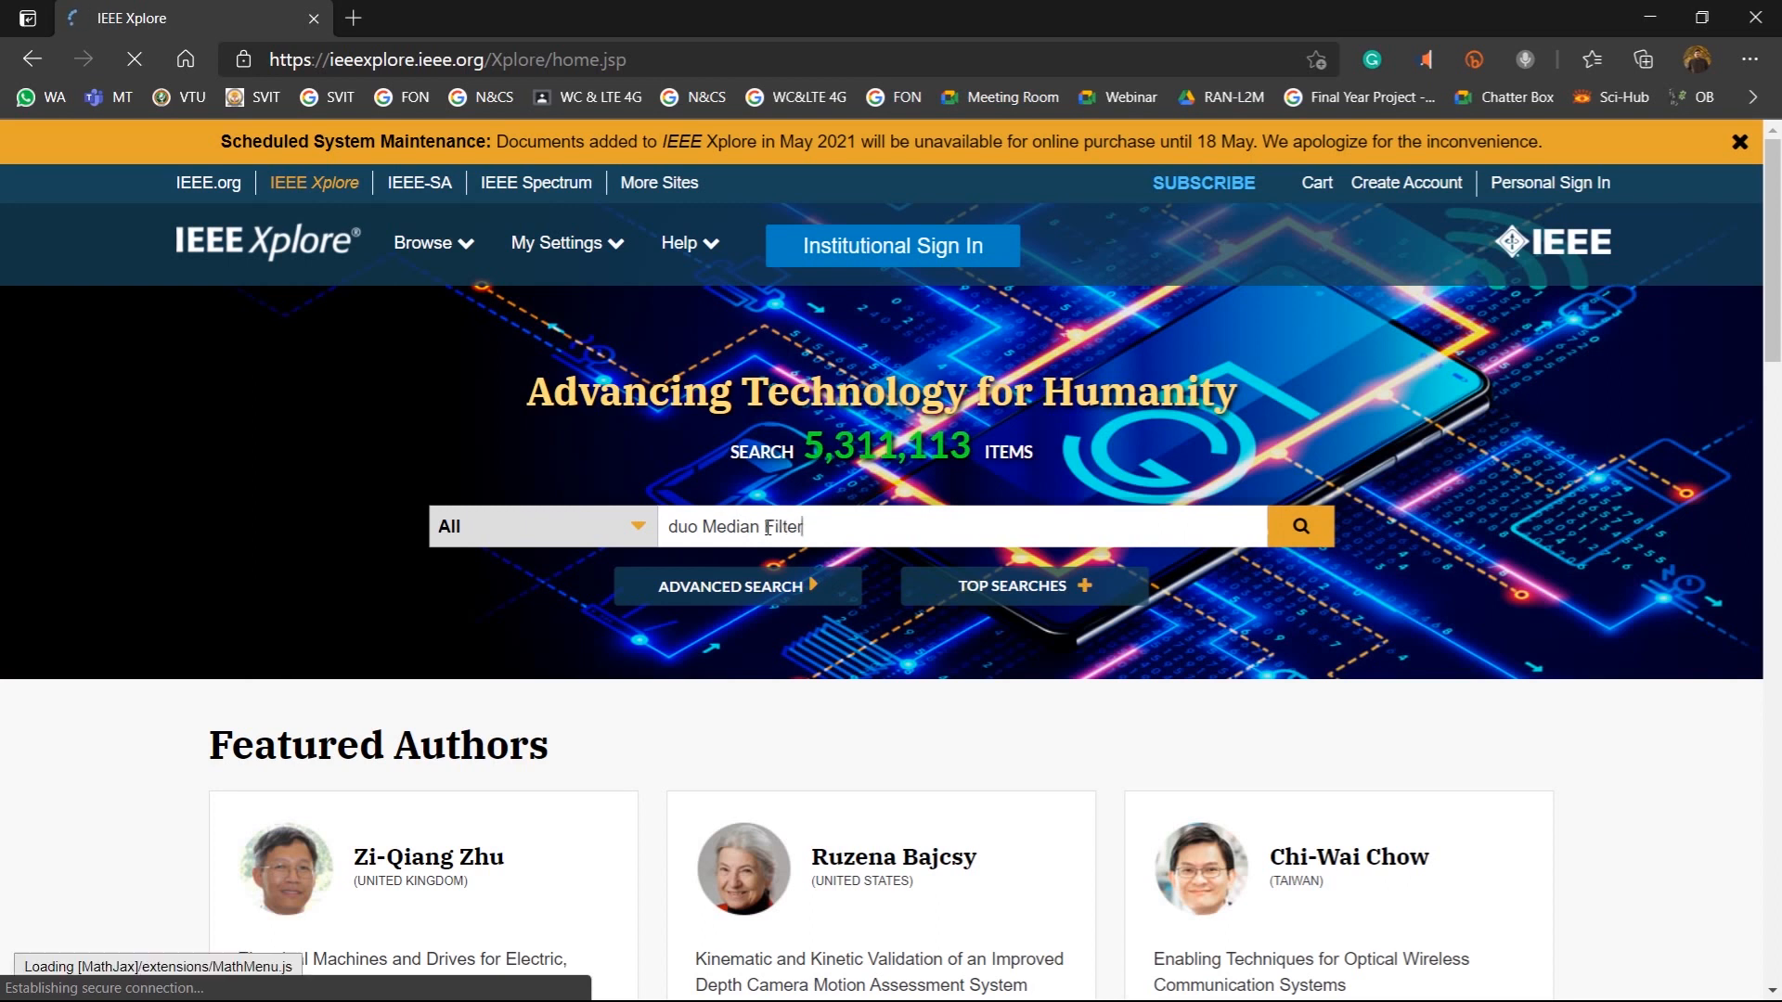
left_click(1299, 526)
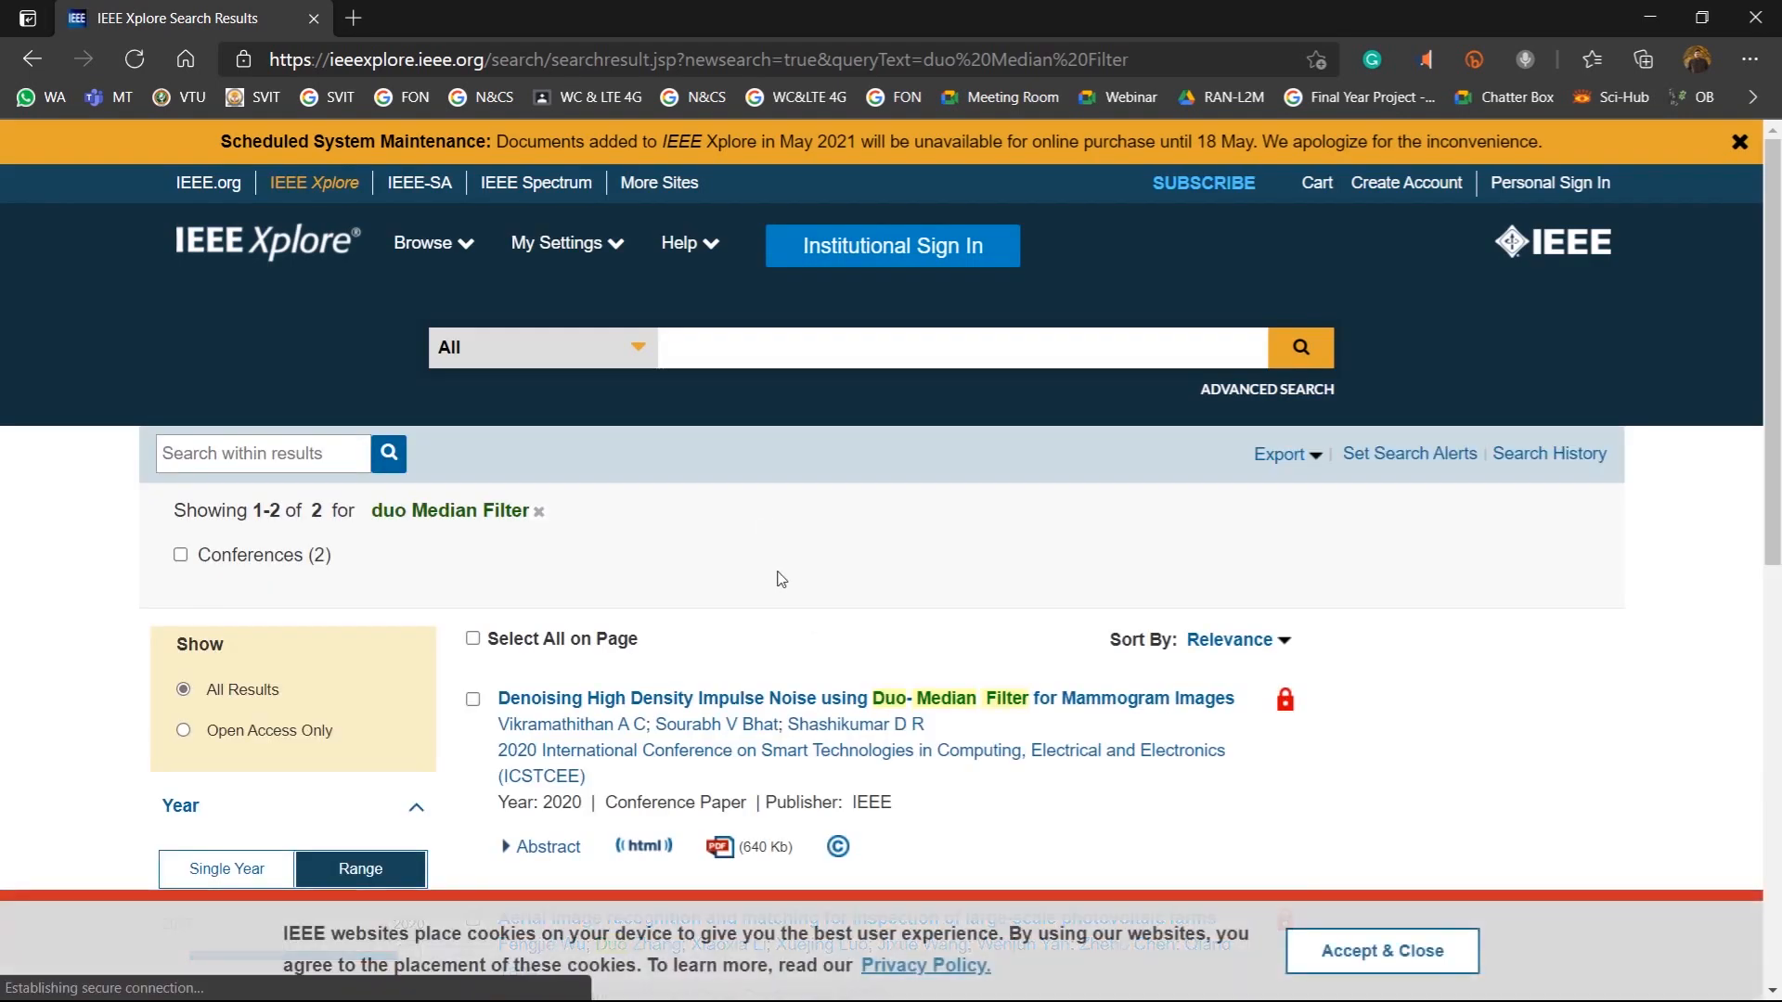
Step: Scroll through the Duo-Median Filter mammogram paper's abstract and publication details
scroll("down", 3)
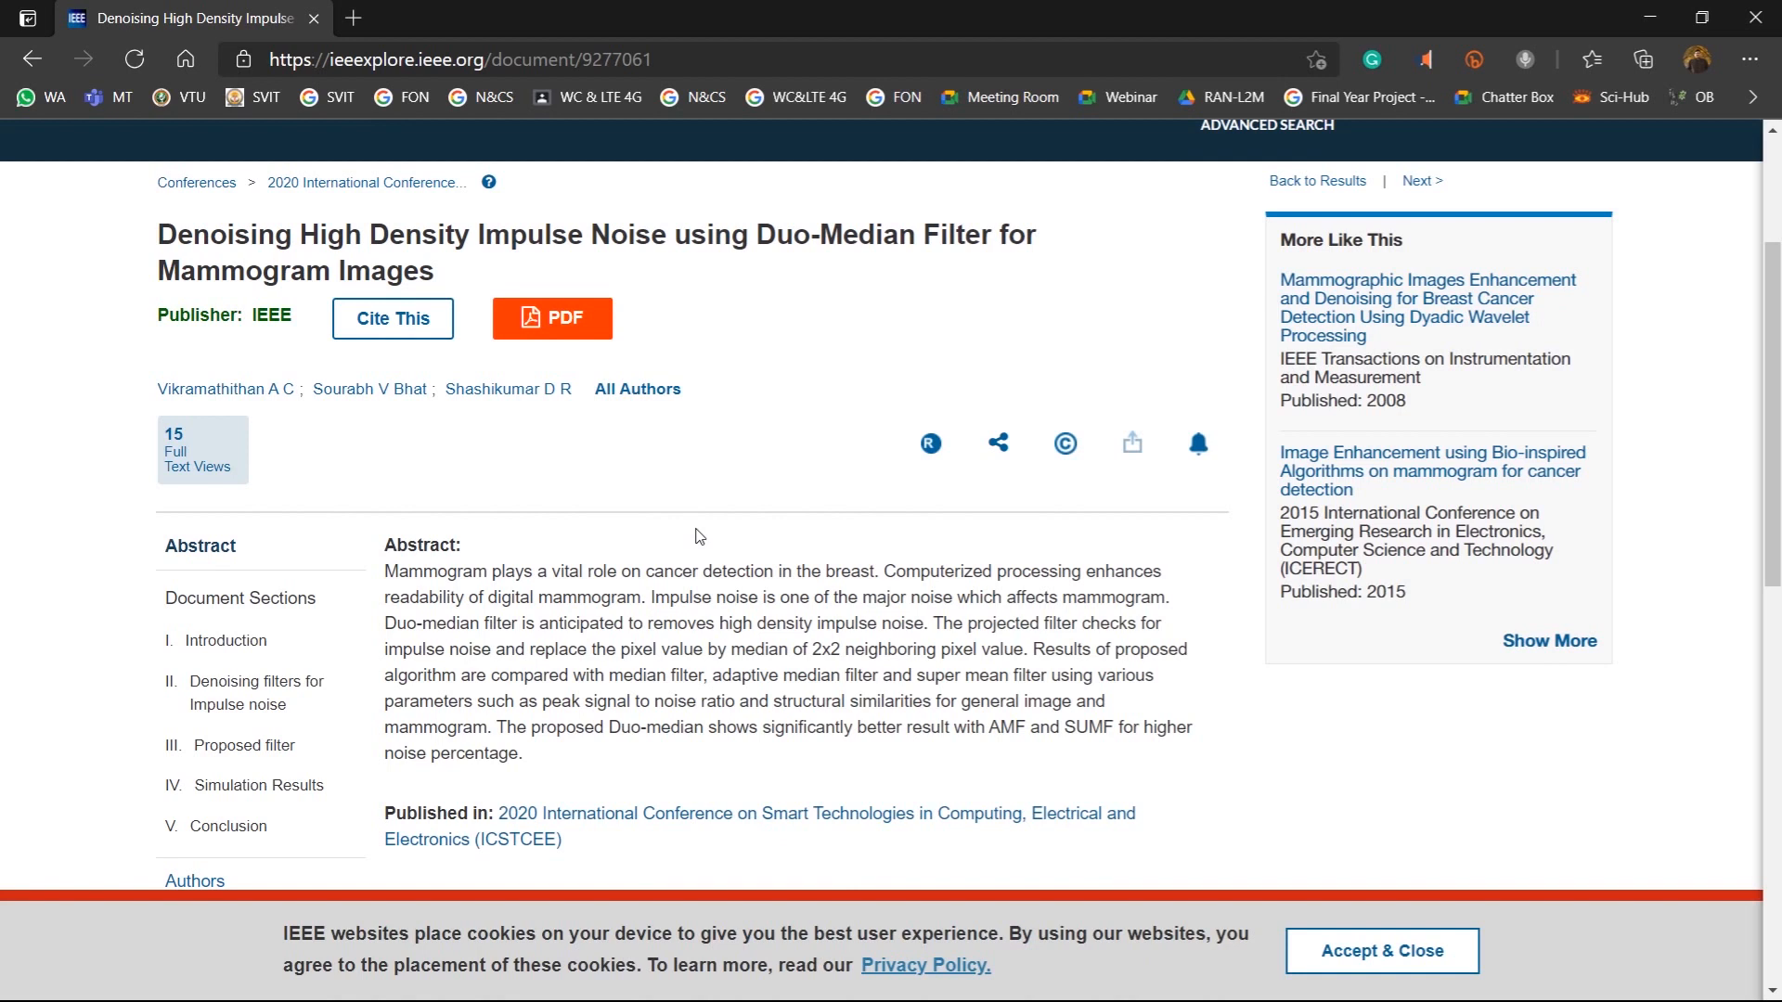
scroll("down", 3)
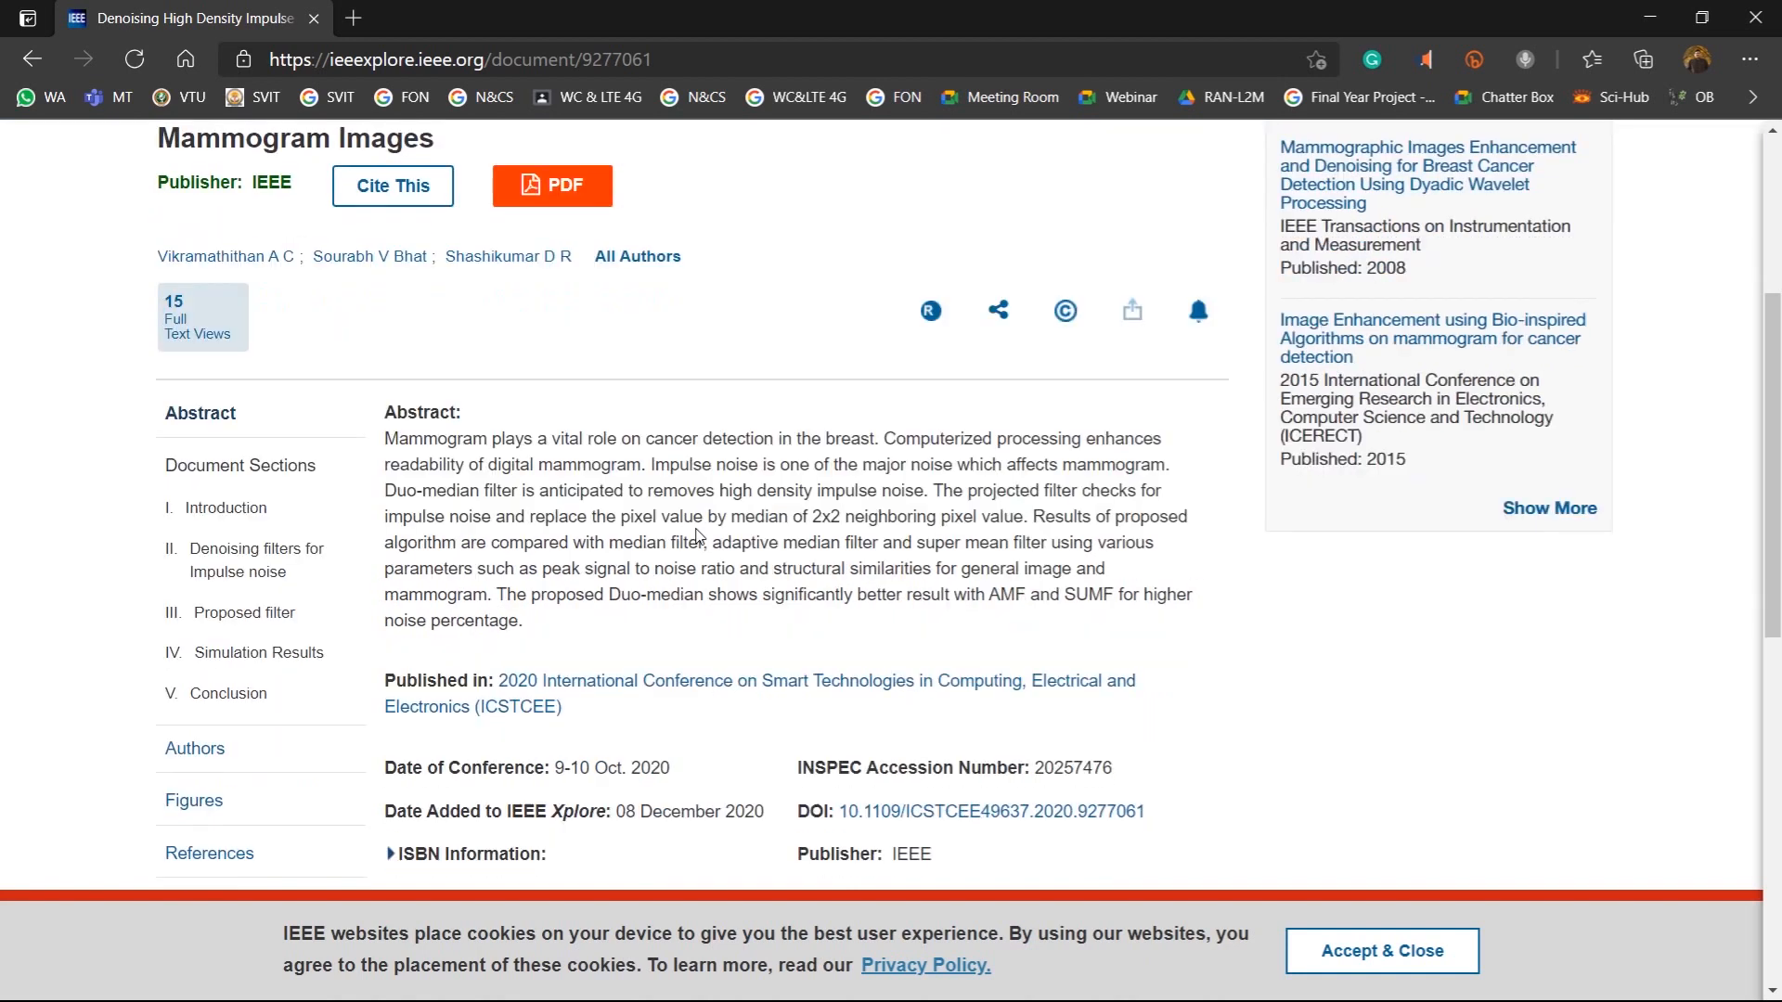
scroll("down", 3)
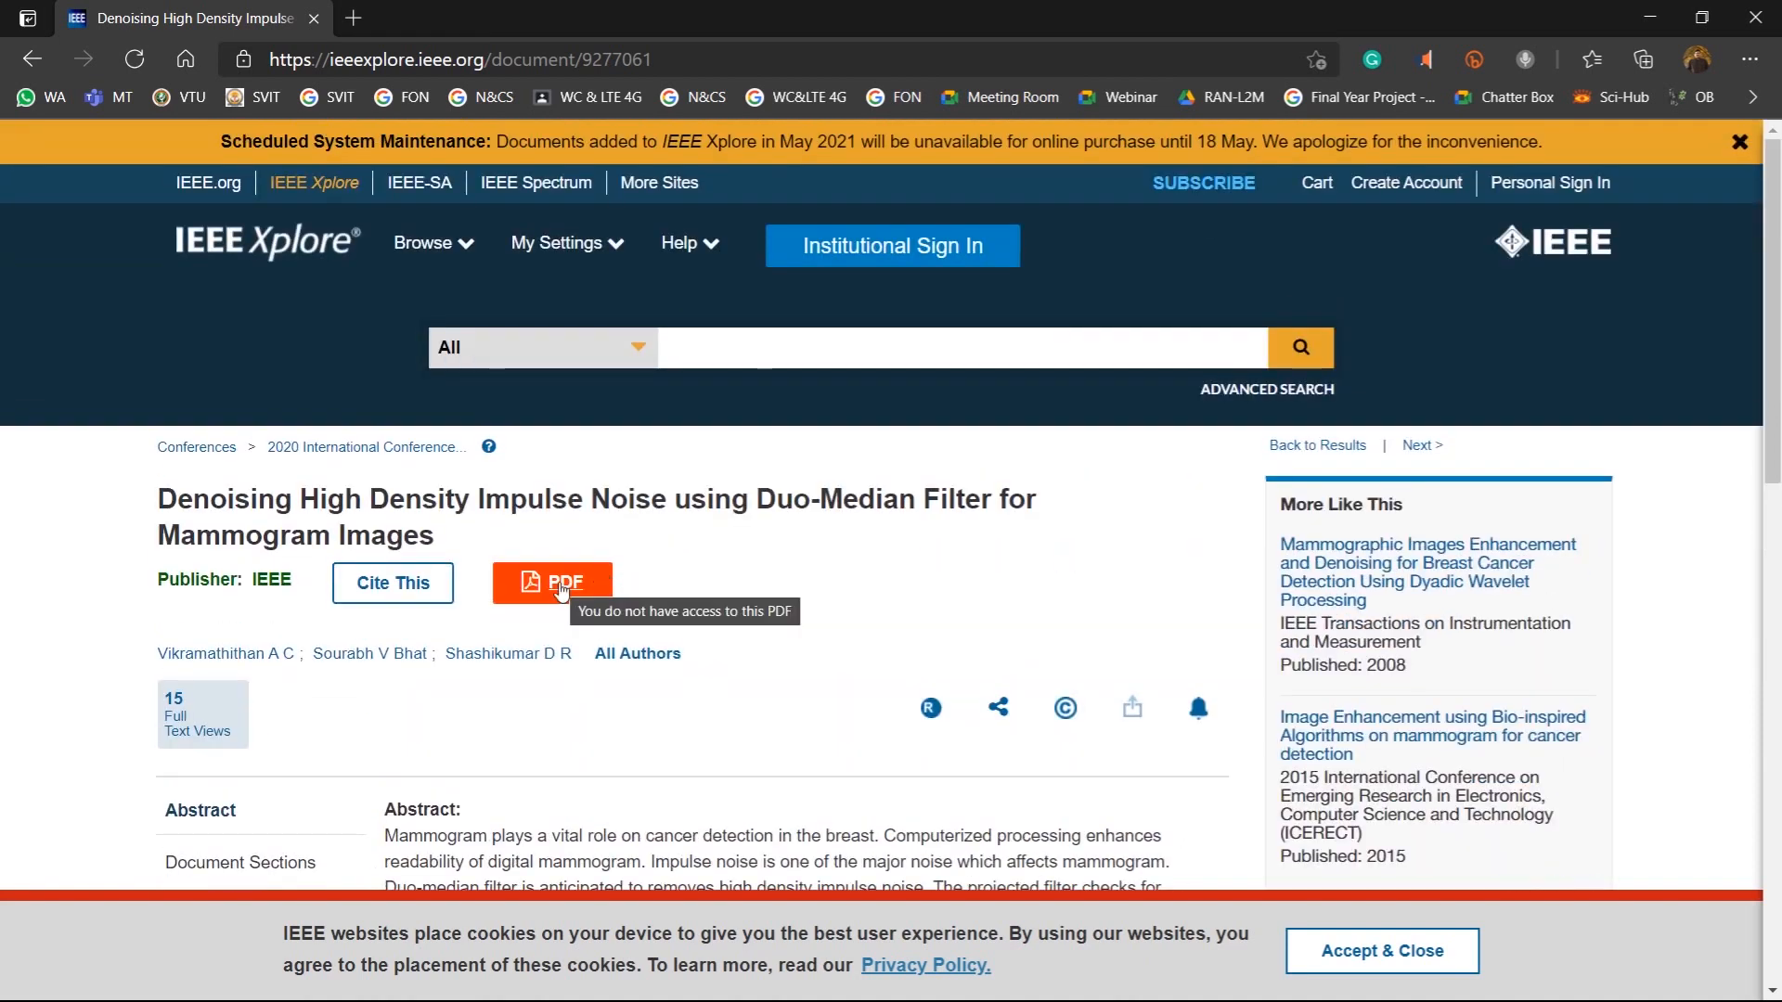
left_click(552, 581)
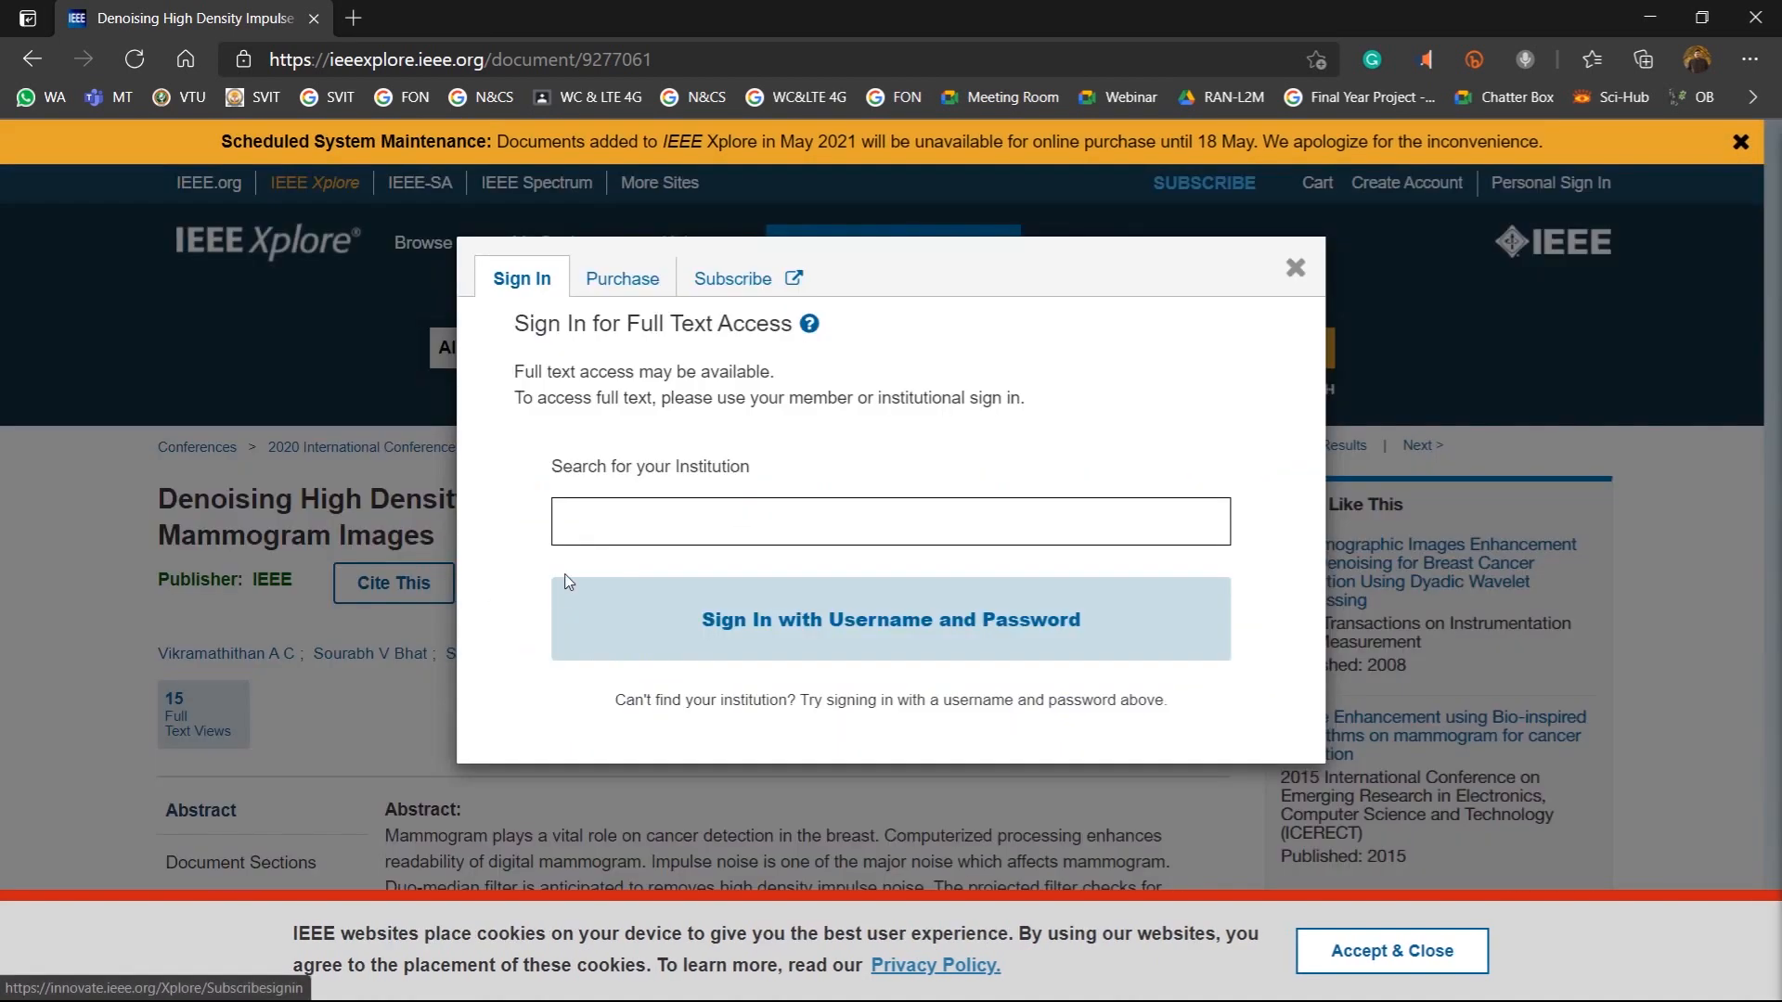
left_click(1293, 267)
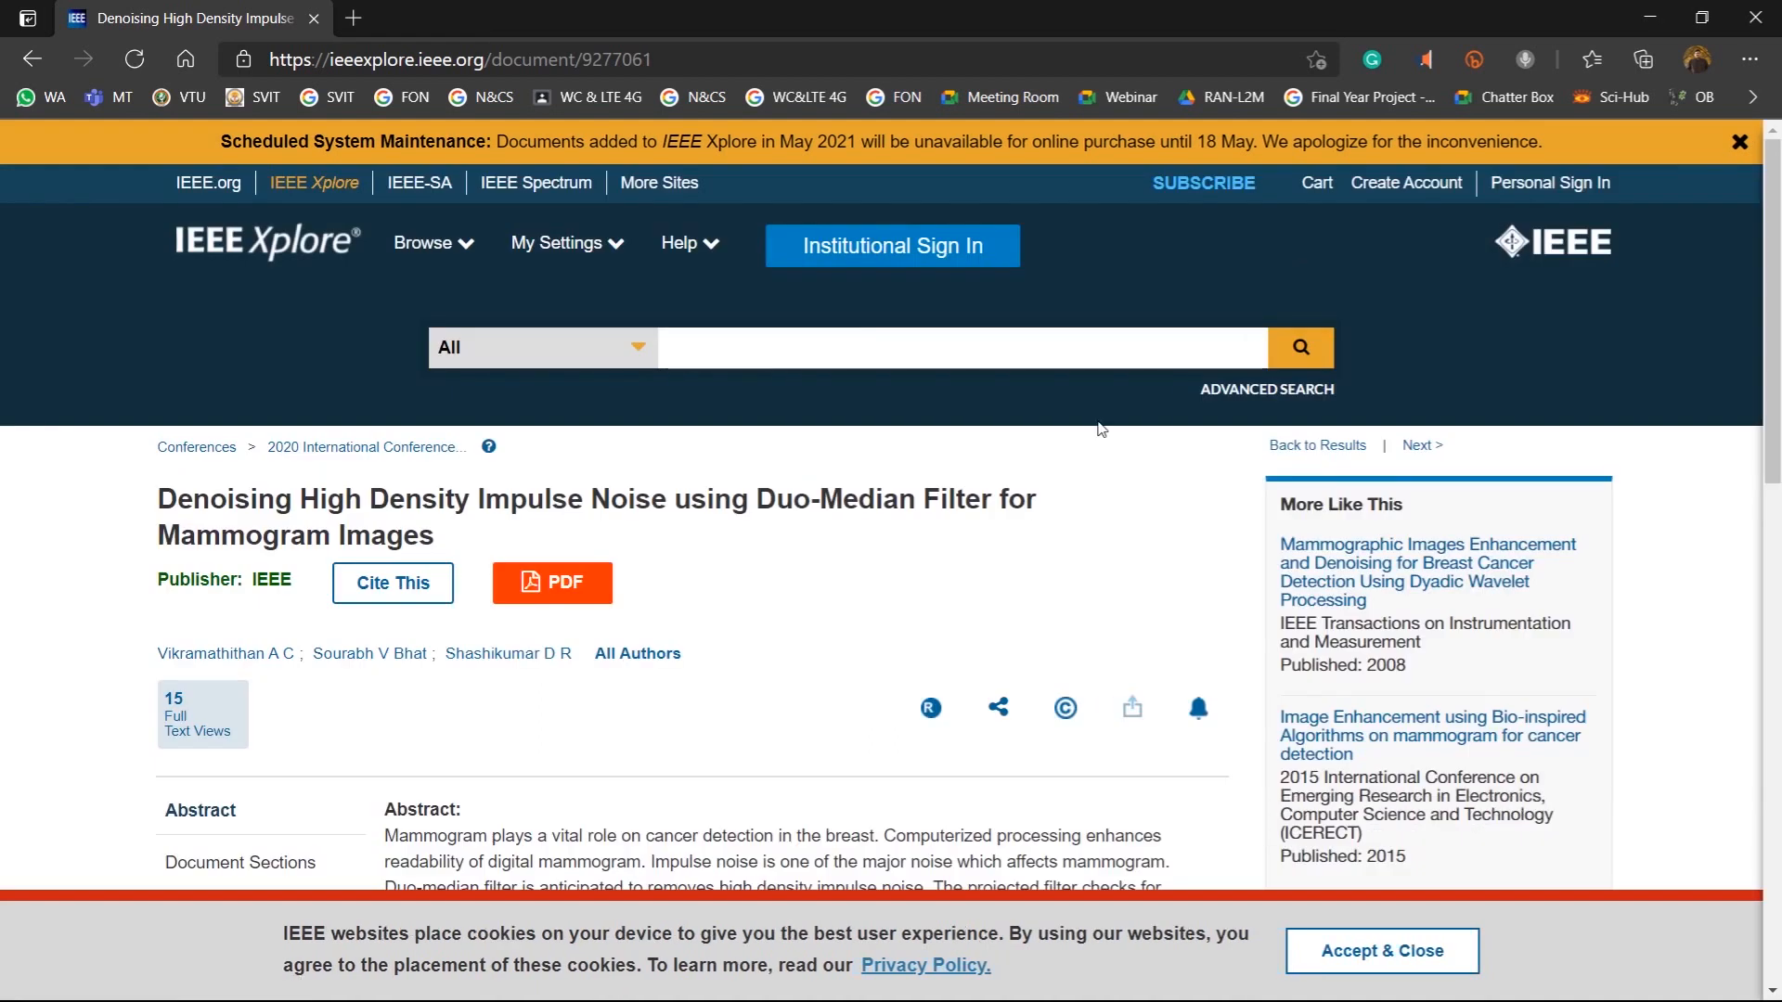
mouse_move(855, 597)
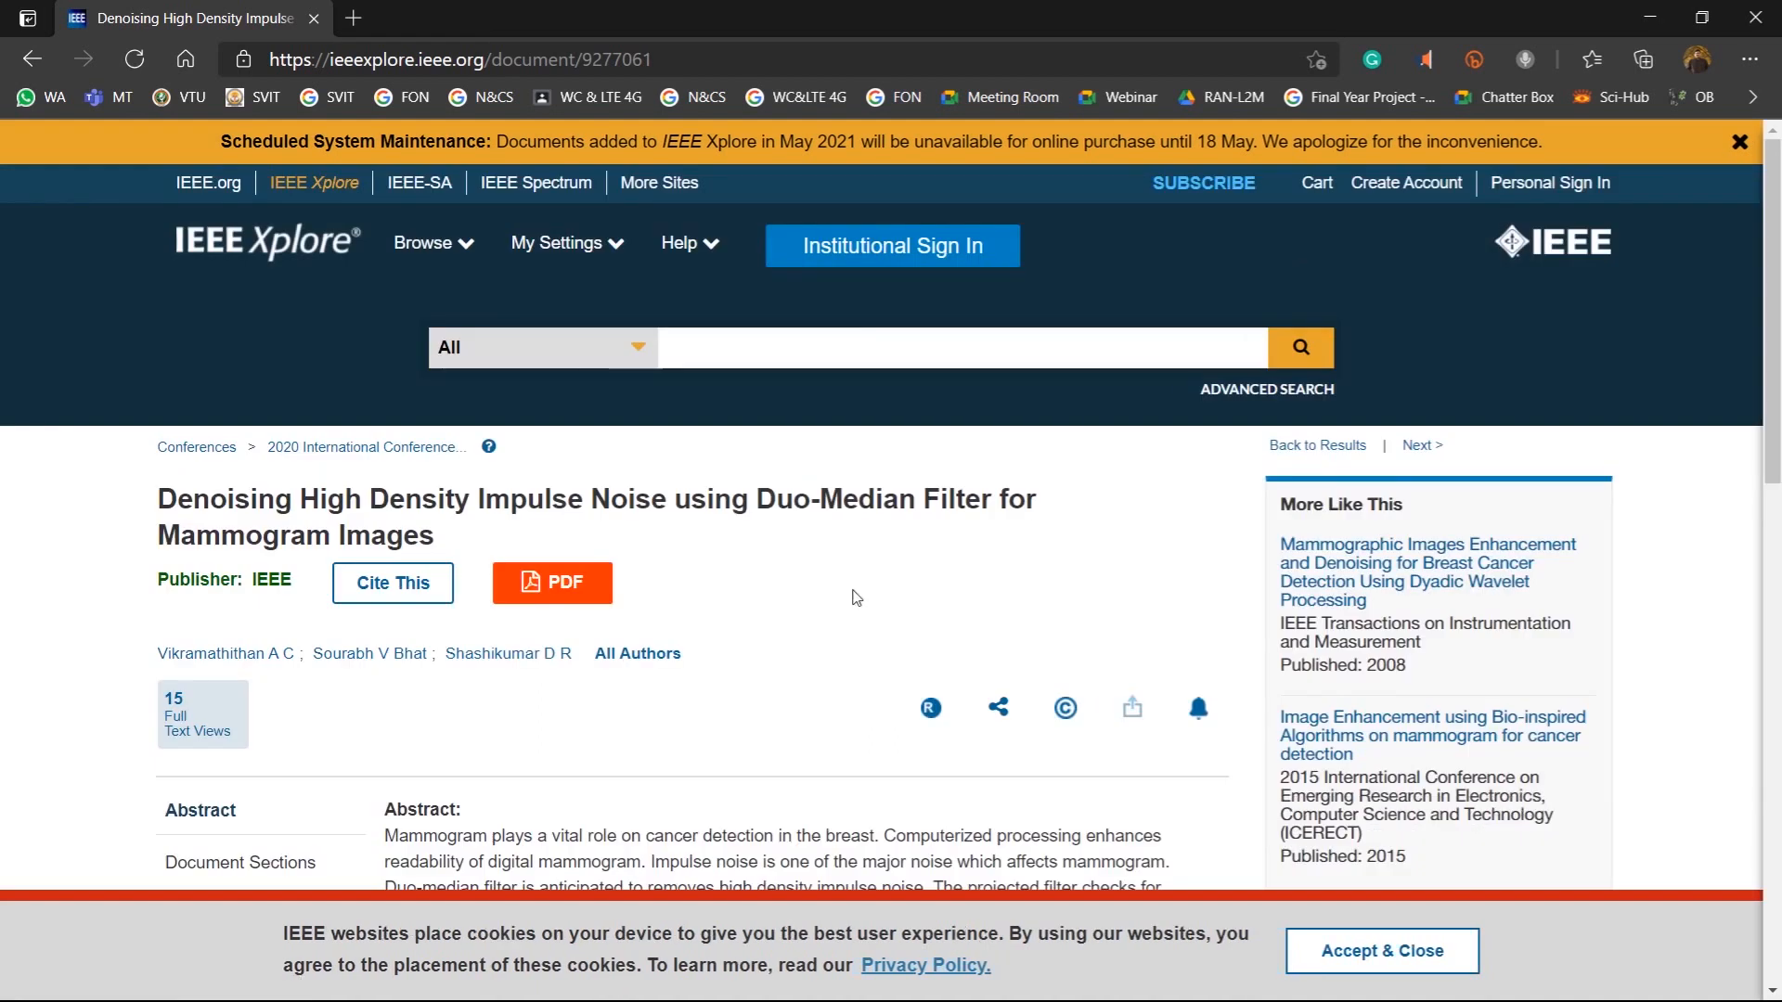
scroll("down", 3)
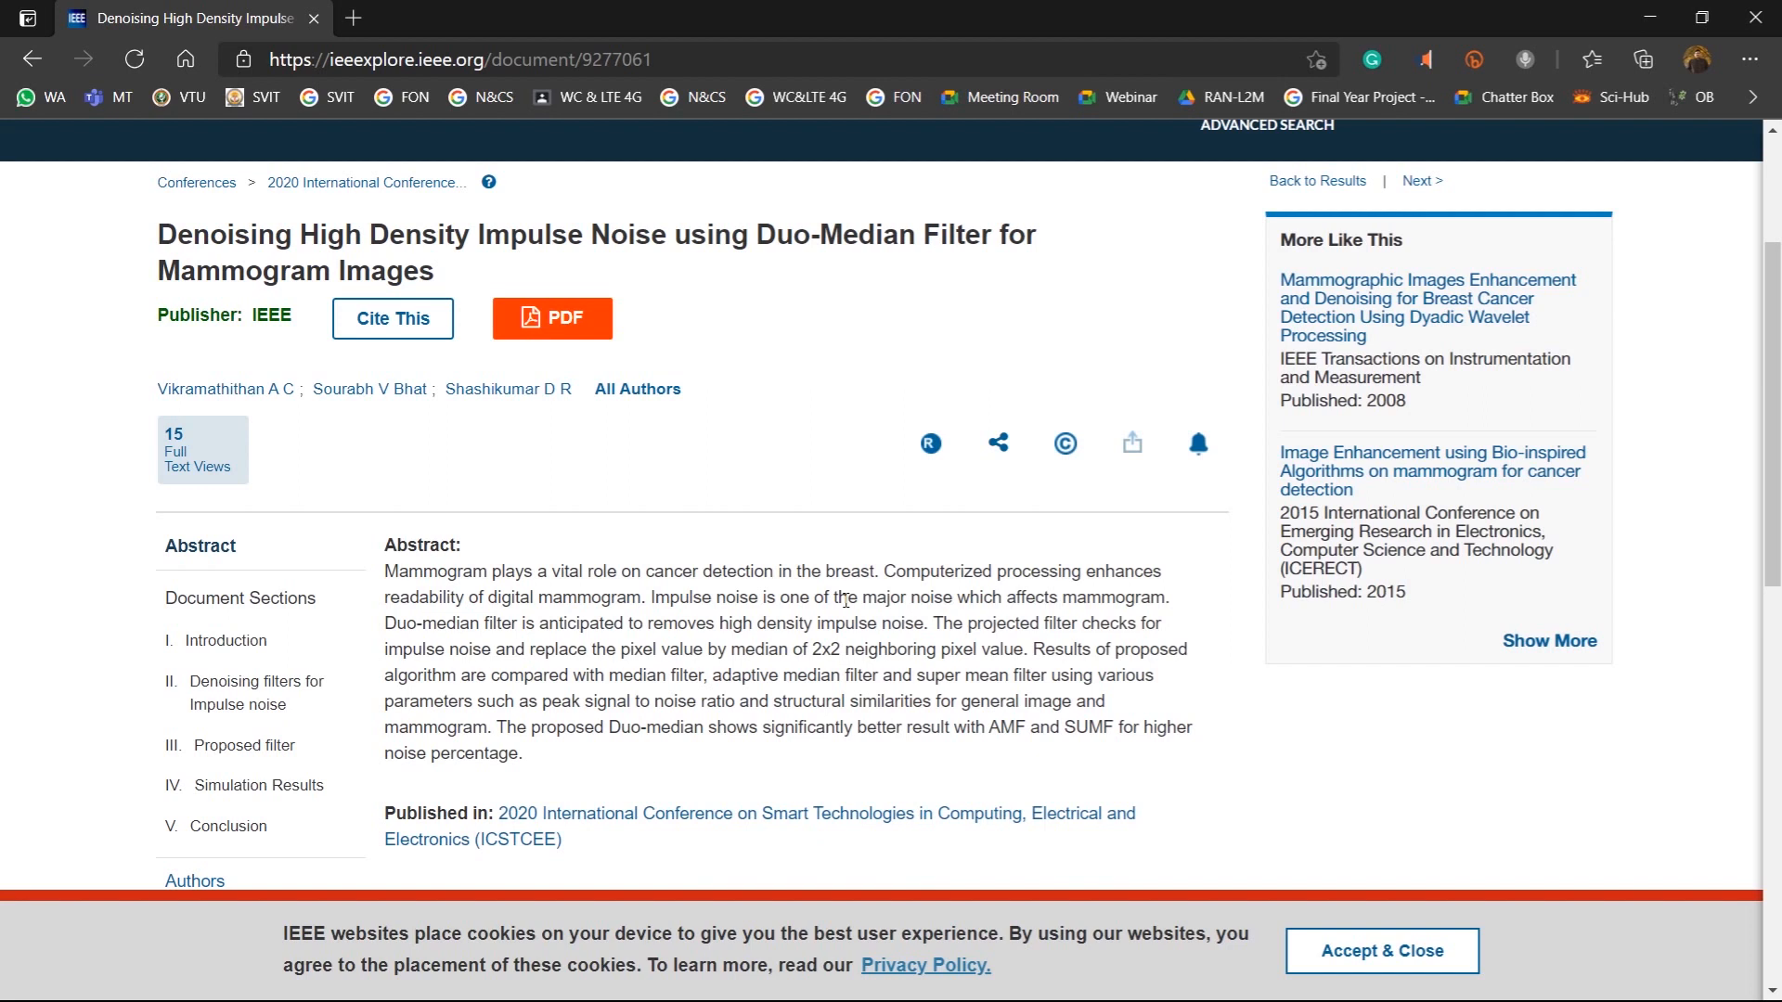
Step: Scroll down the paper page to its DOI, 10.1109/ICSTCEE49637.2020.9277061
scroll("down", 3)
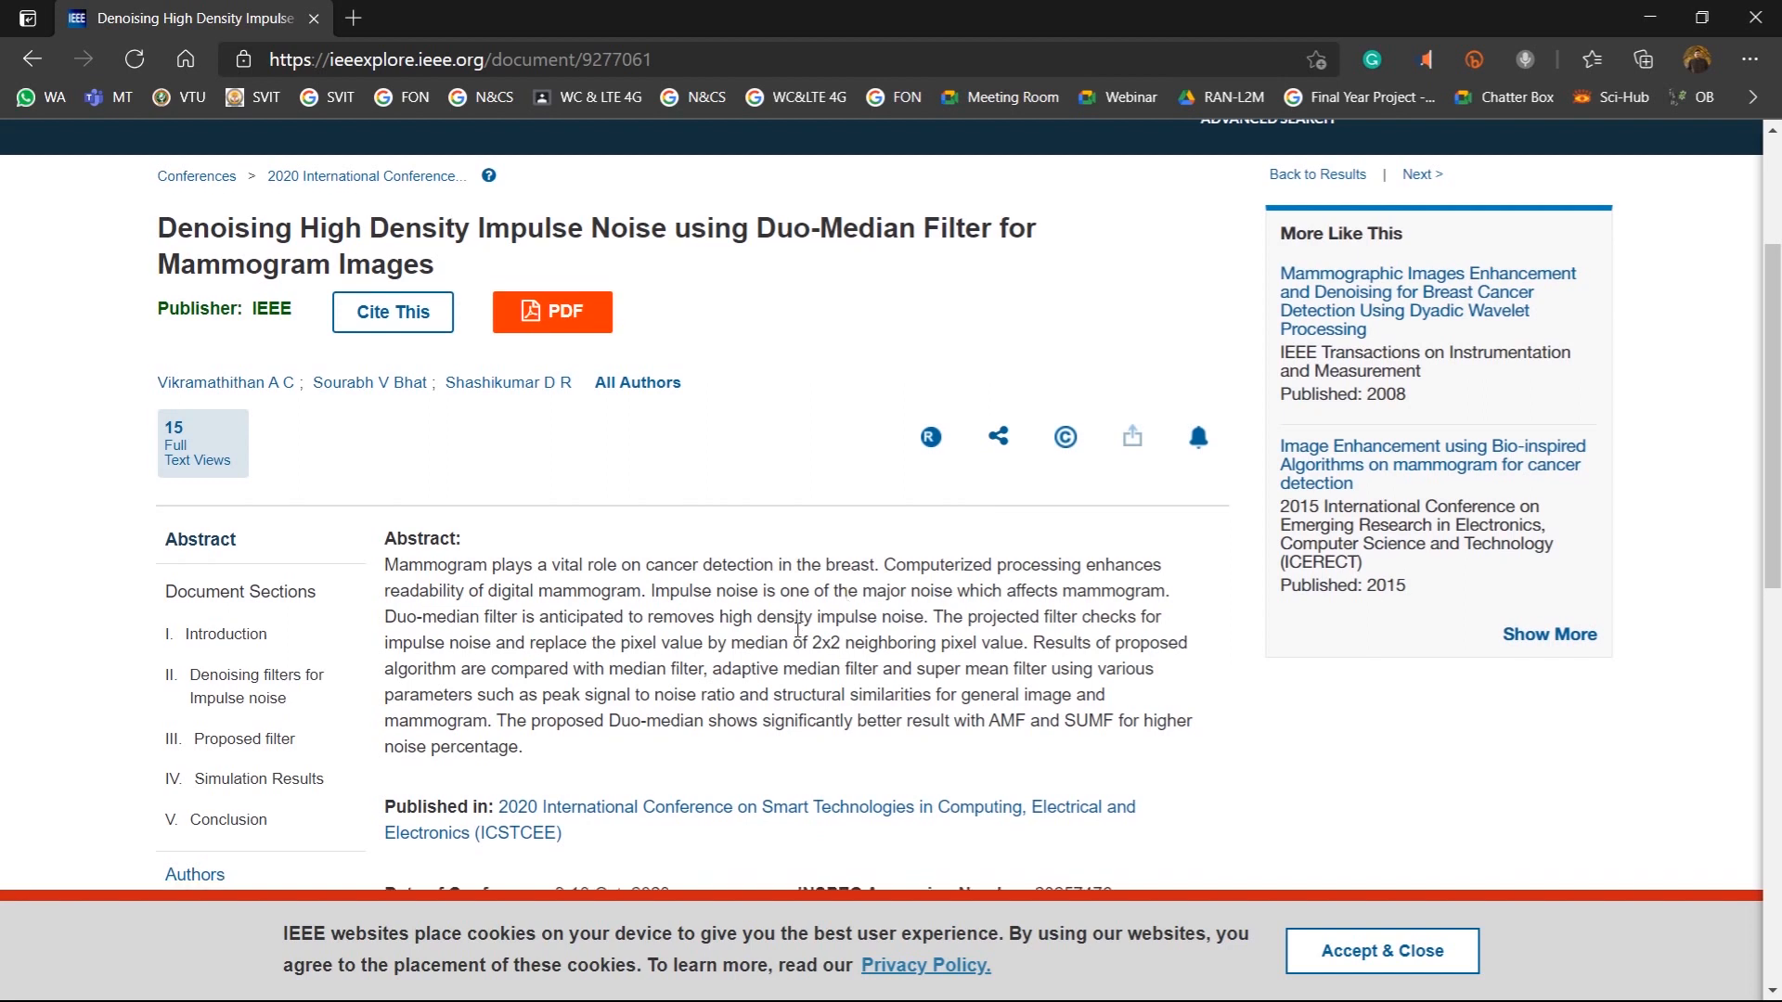
scroll("down", 3)
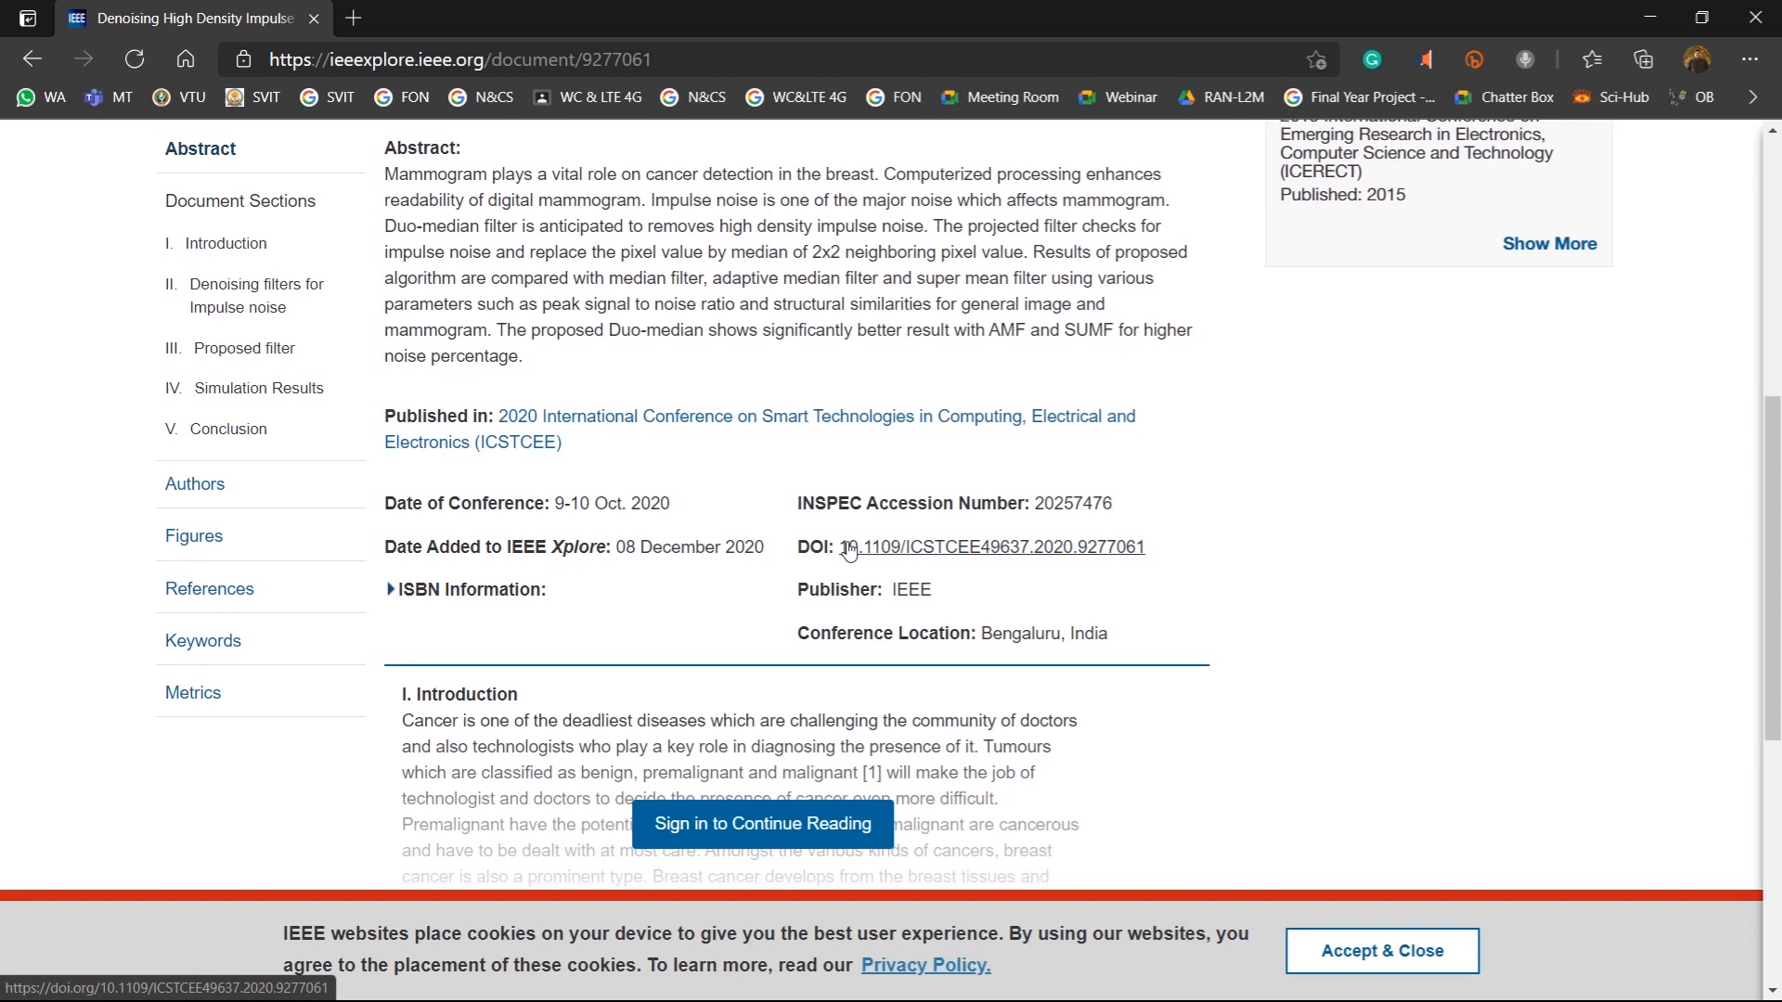
mouse_move(1159, 556)
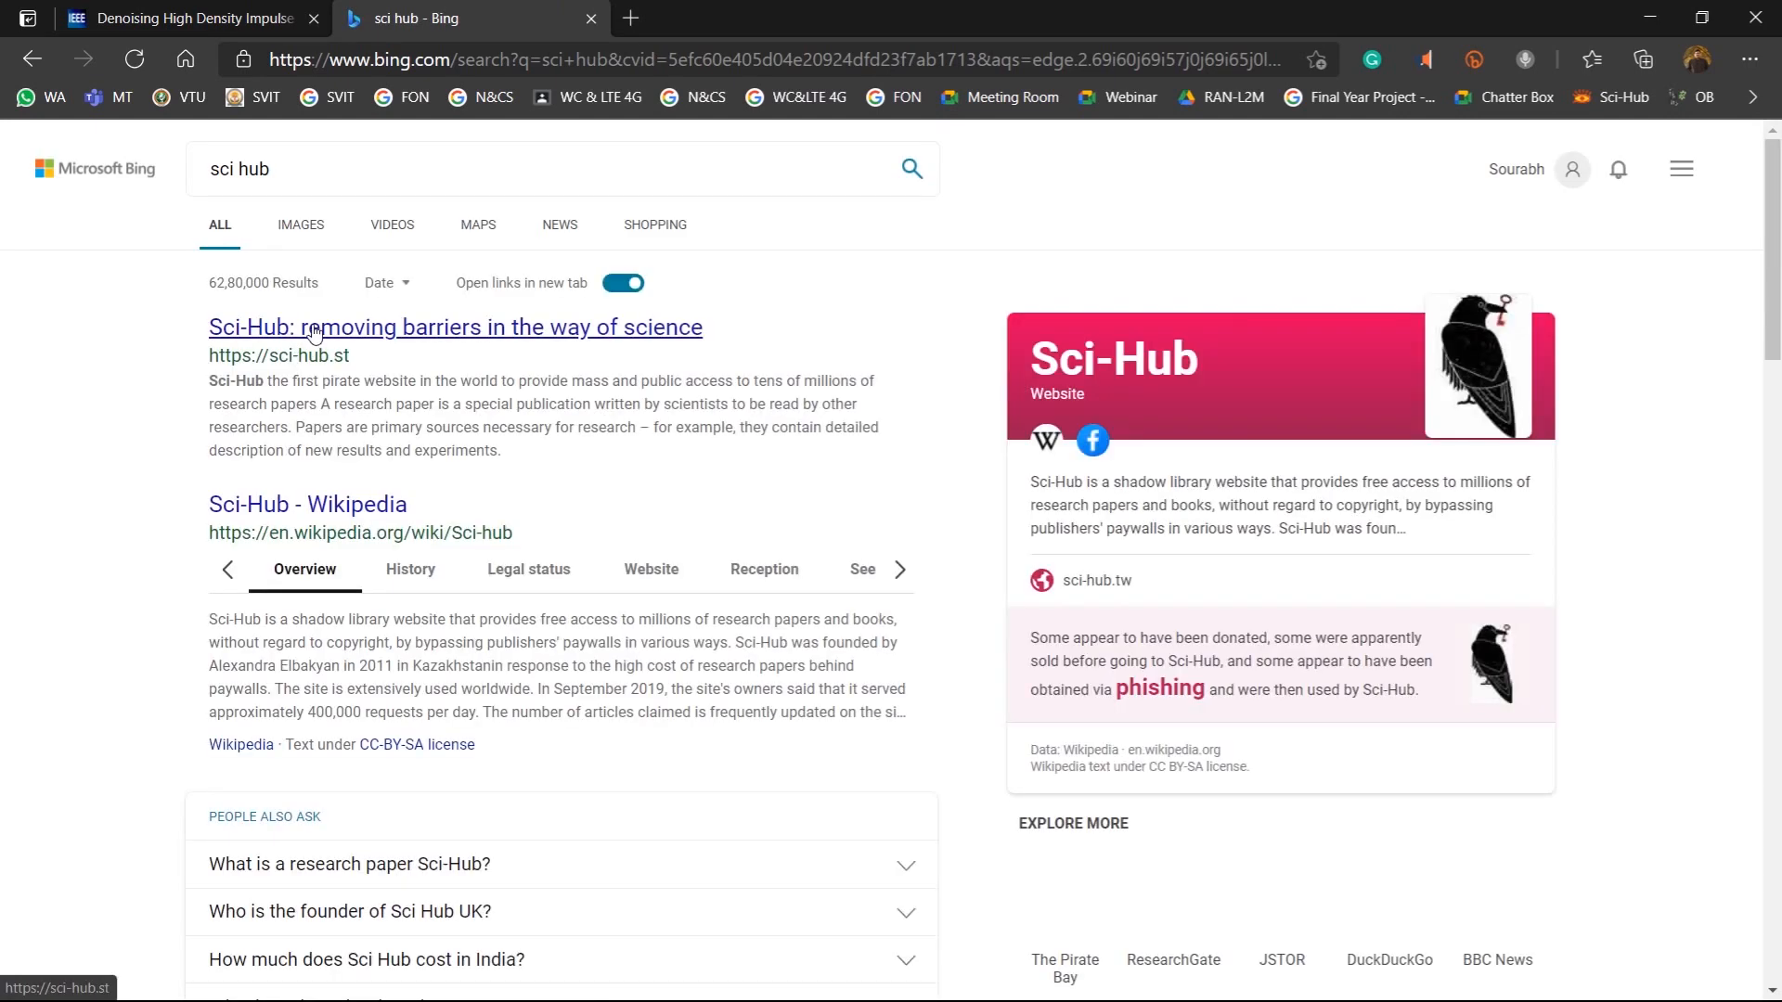
Step: Open the Sci-Hub website from the Bing search results
left_click(455, 328)
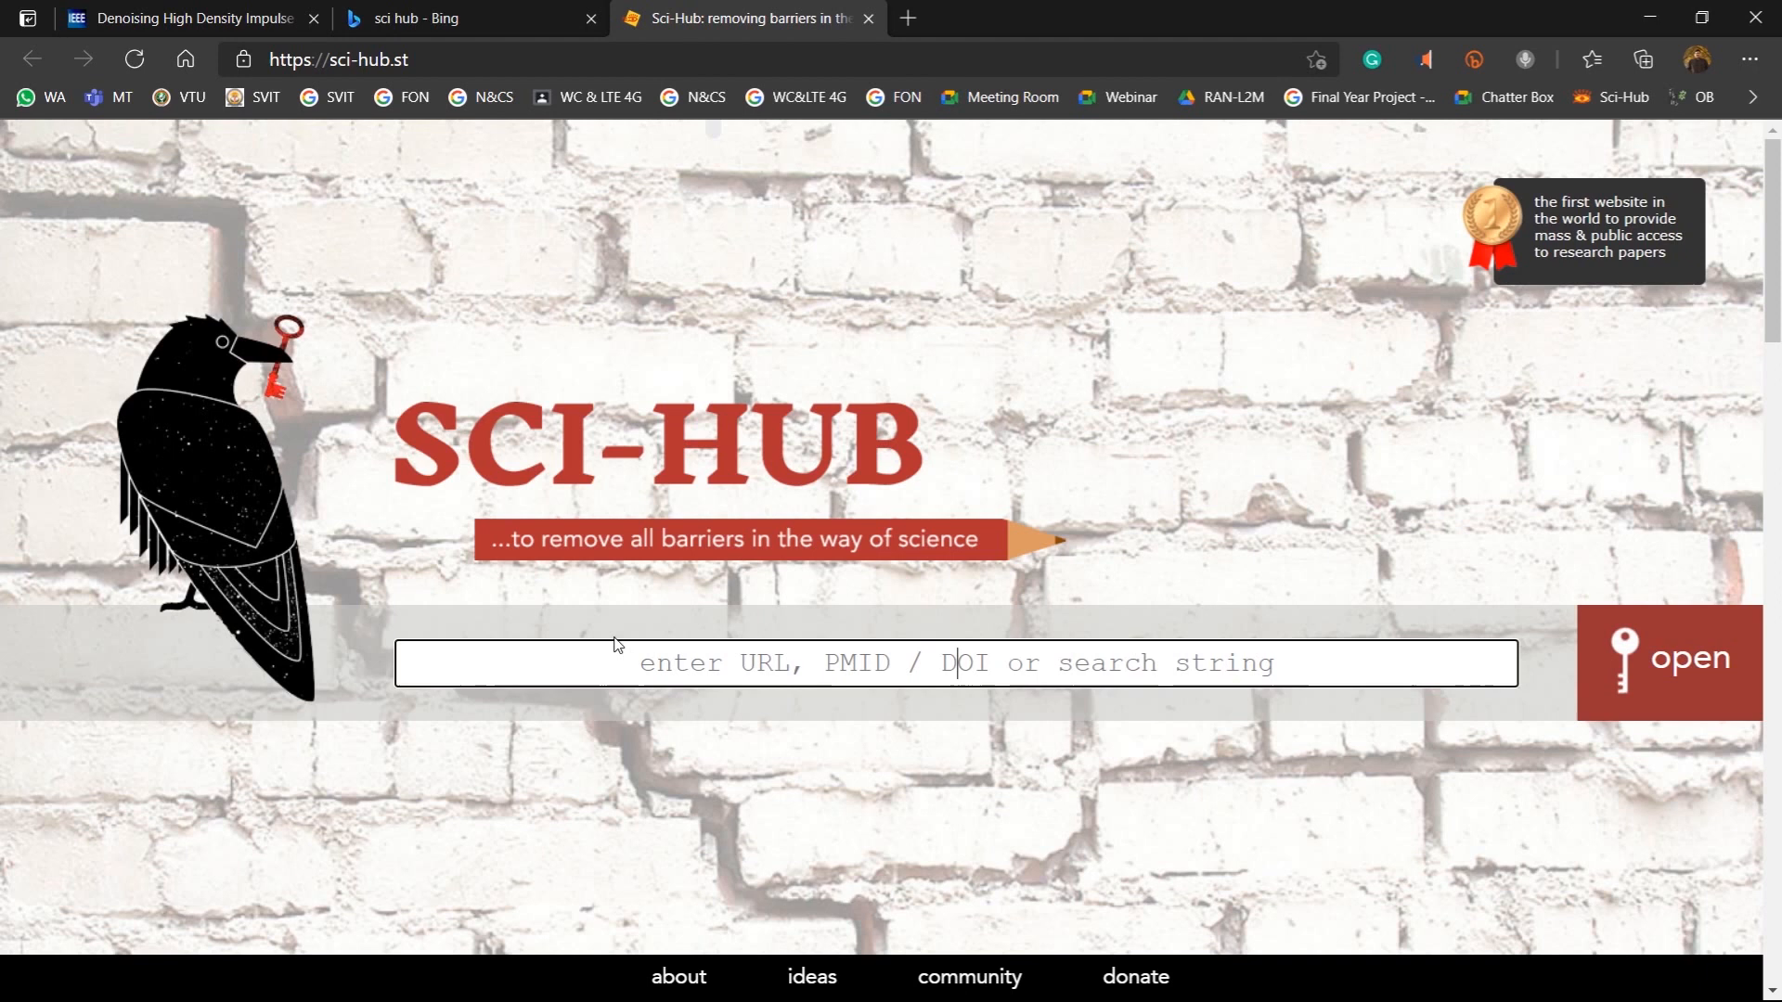
Step: Fetch the paper on Sci-Hub by DOI, save it as c2020.pdf, and open it
type("10.1109/ICSTCEE49637.2020.9277061")
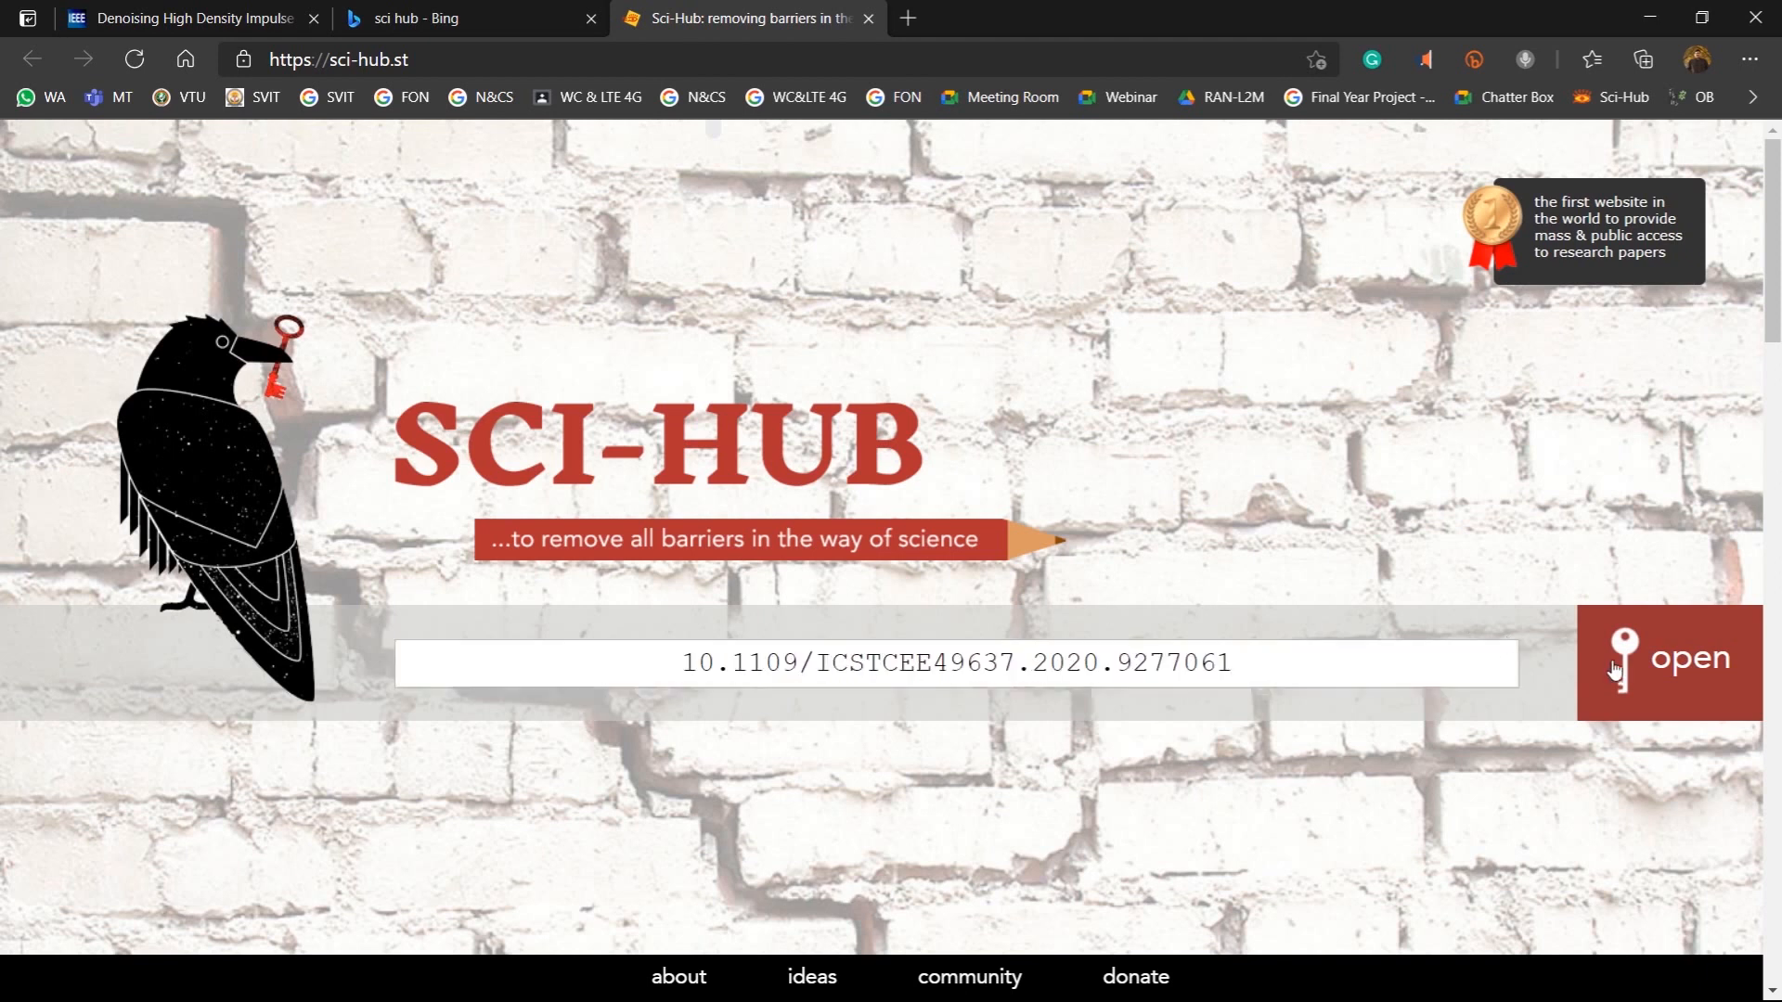
left_click(1687, 659)
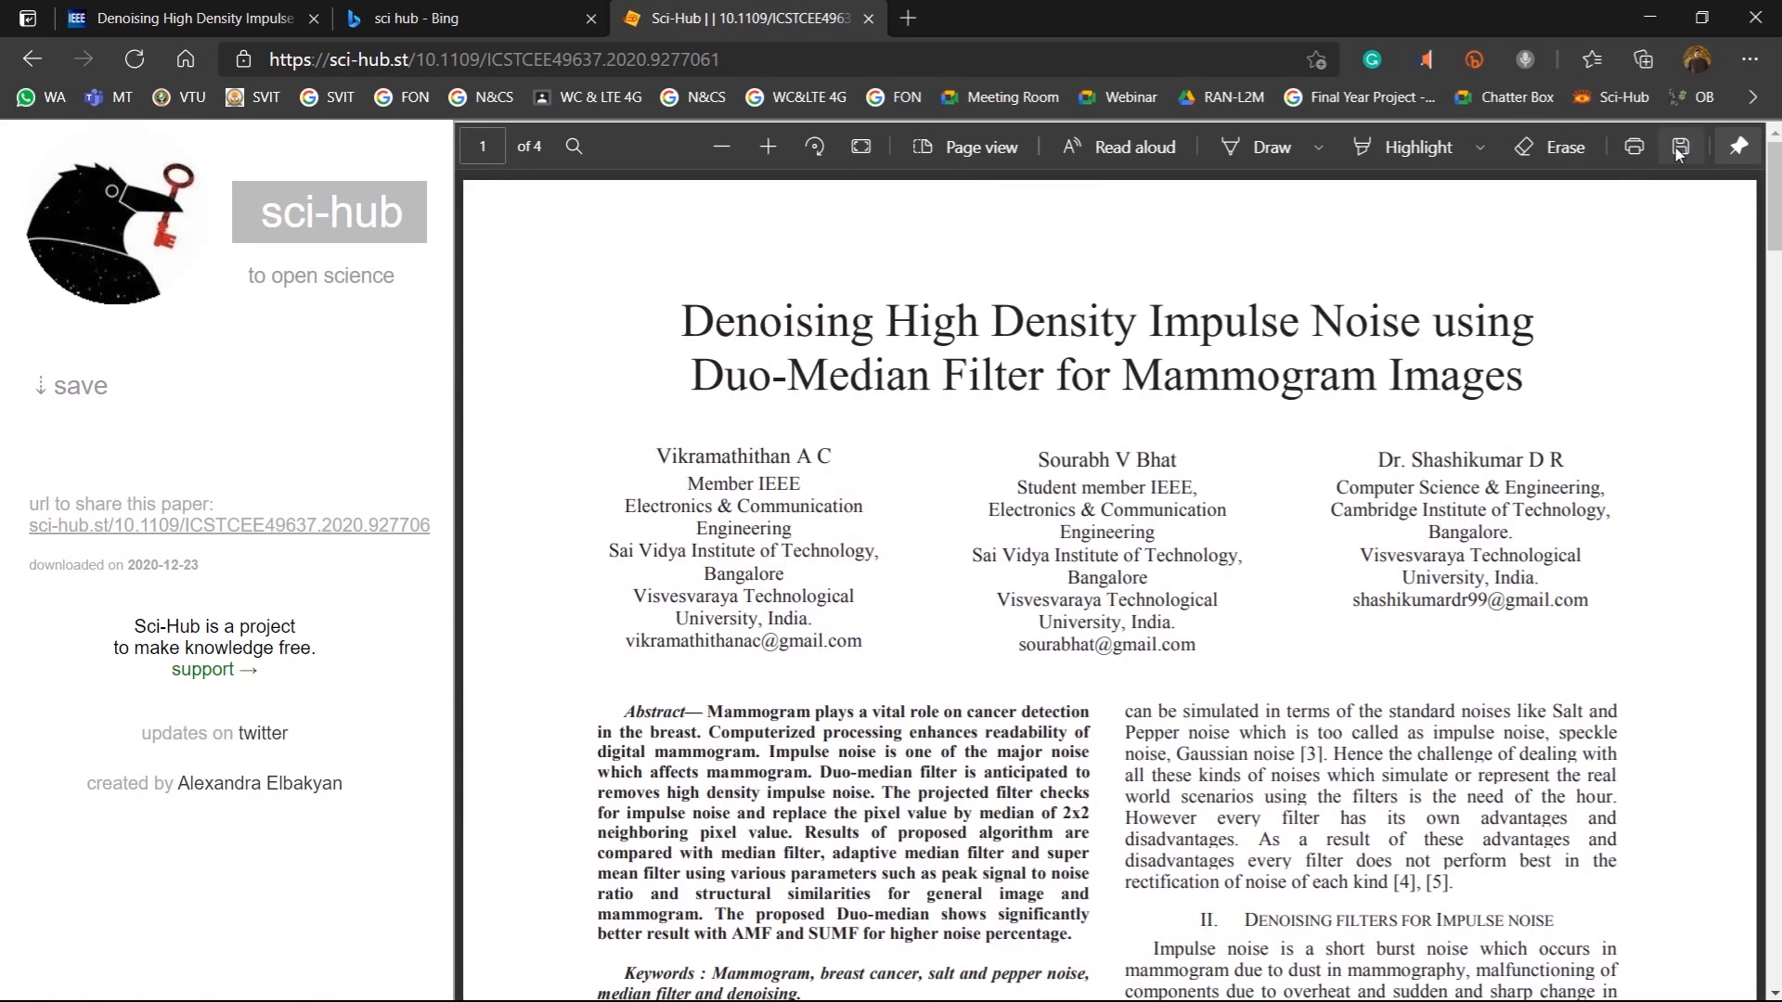
left_click(1680, 148)
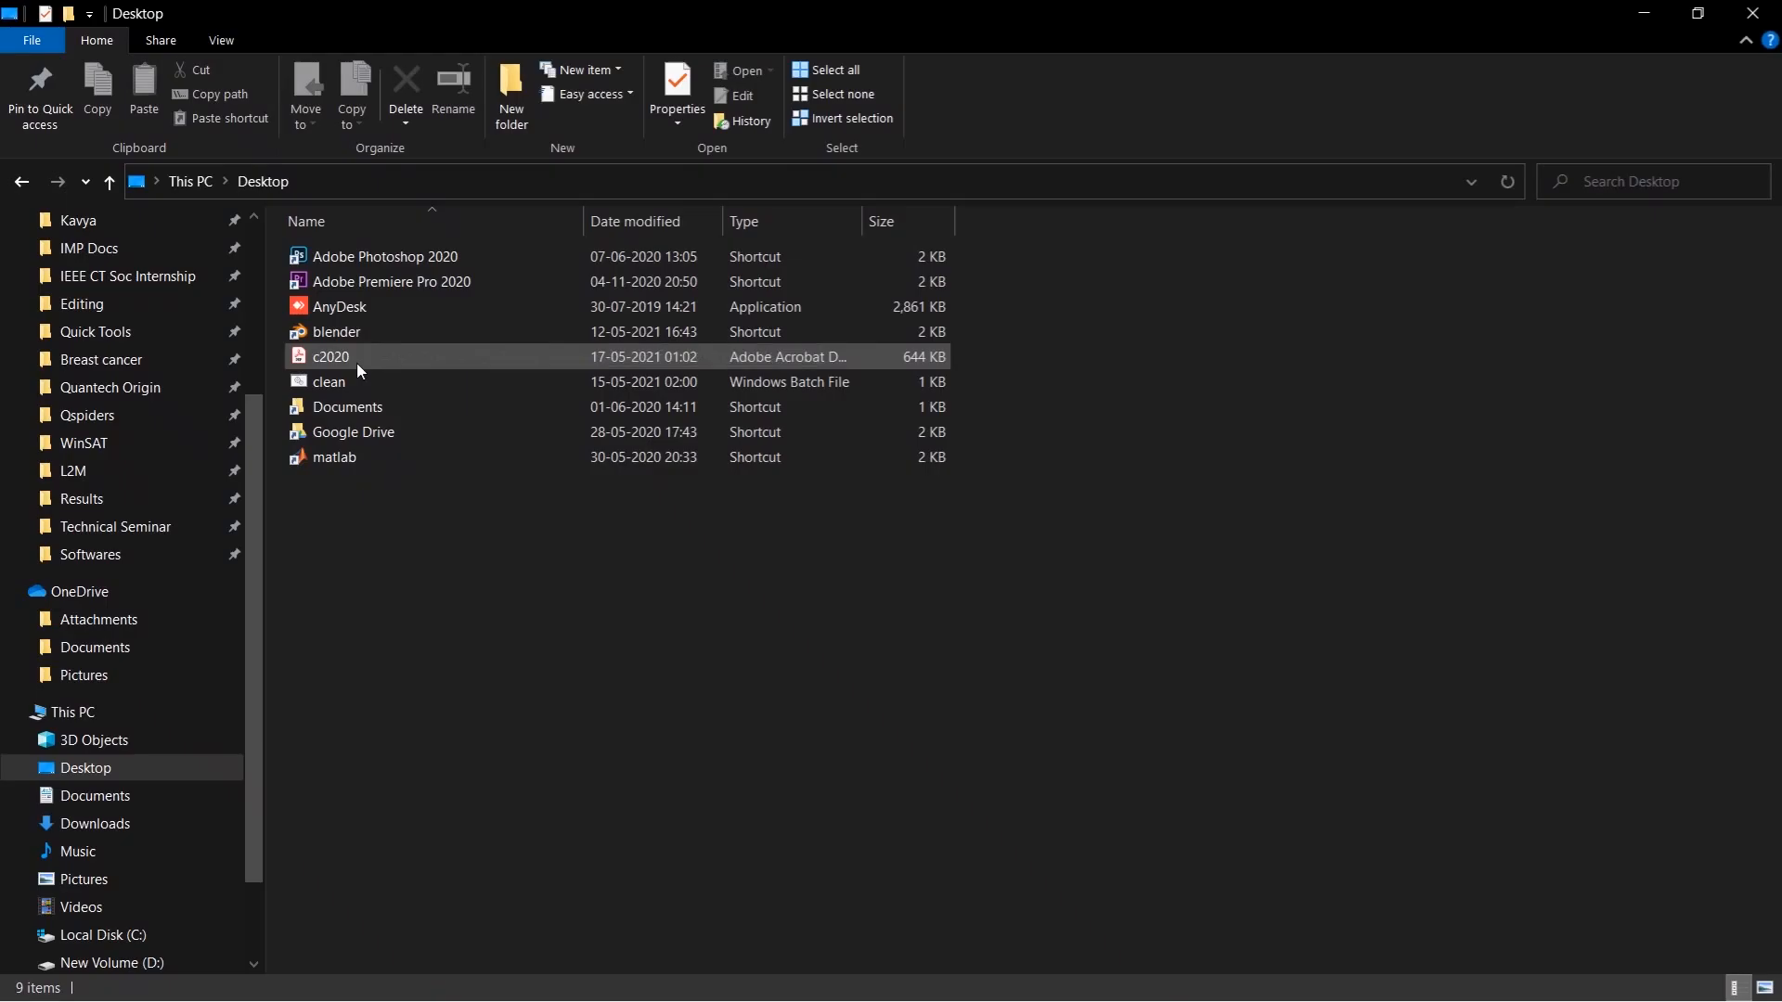
left_click(330, 356)
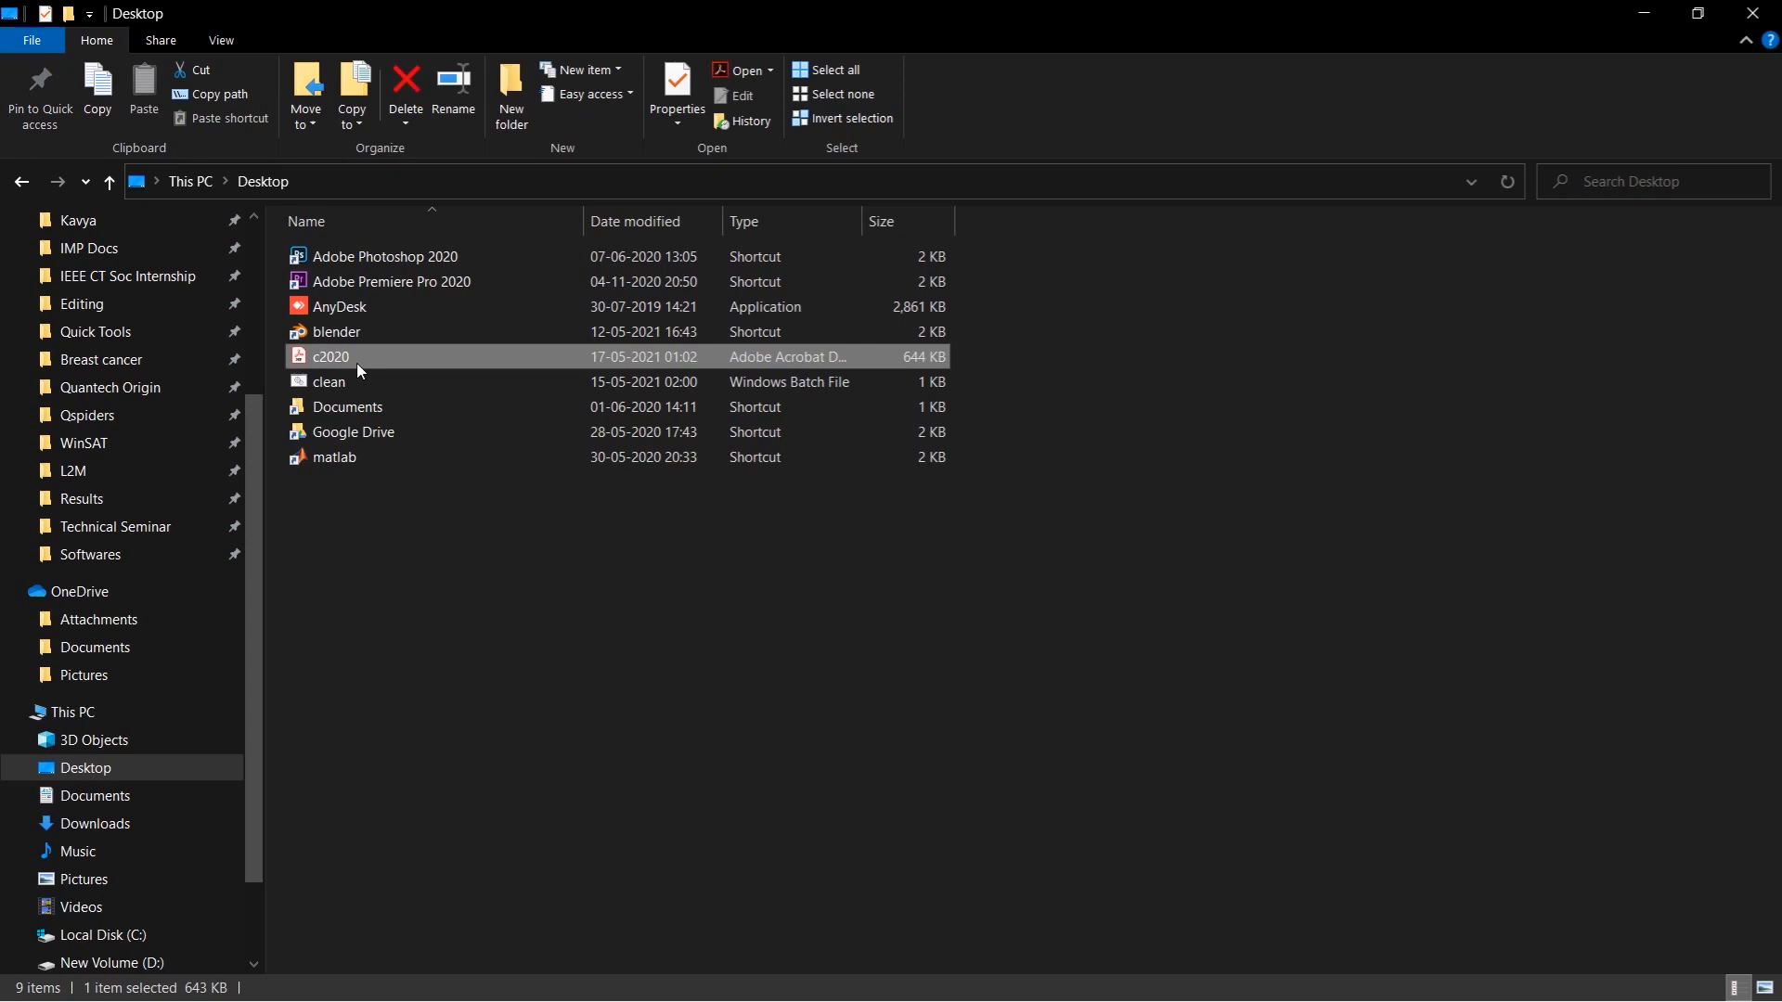
double_click(330, 356)
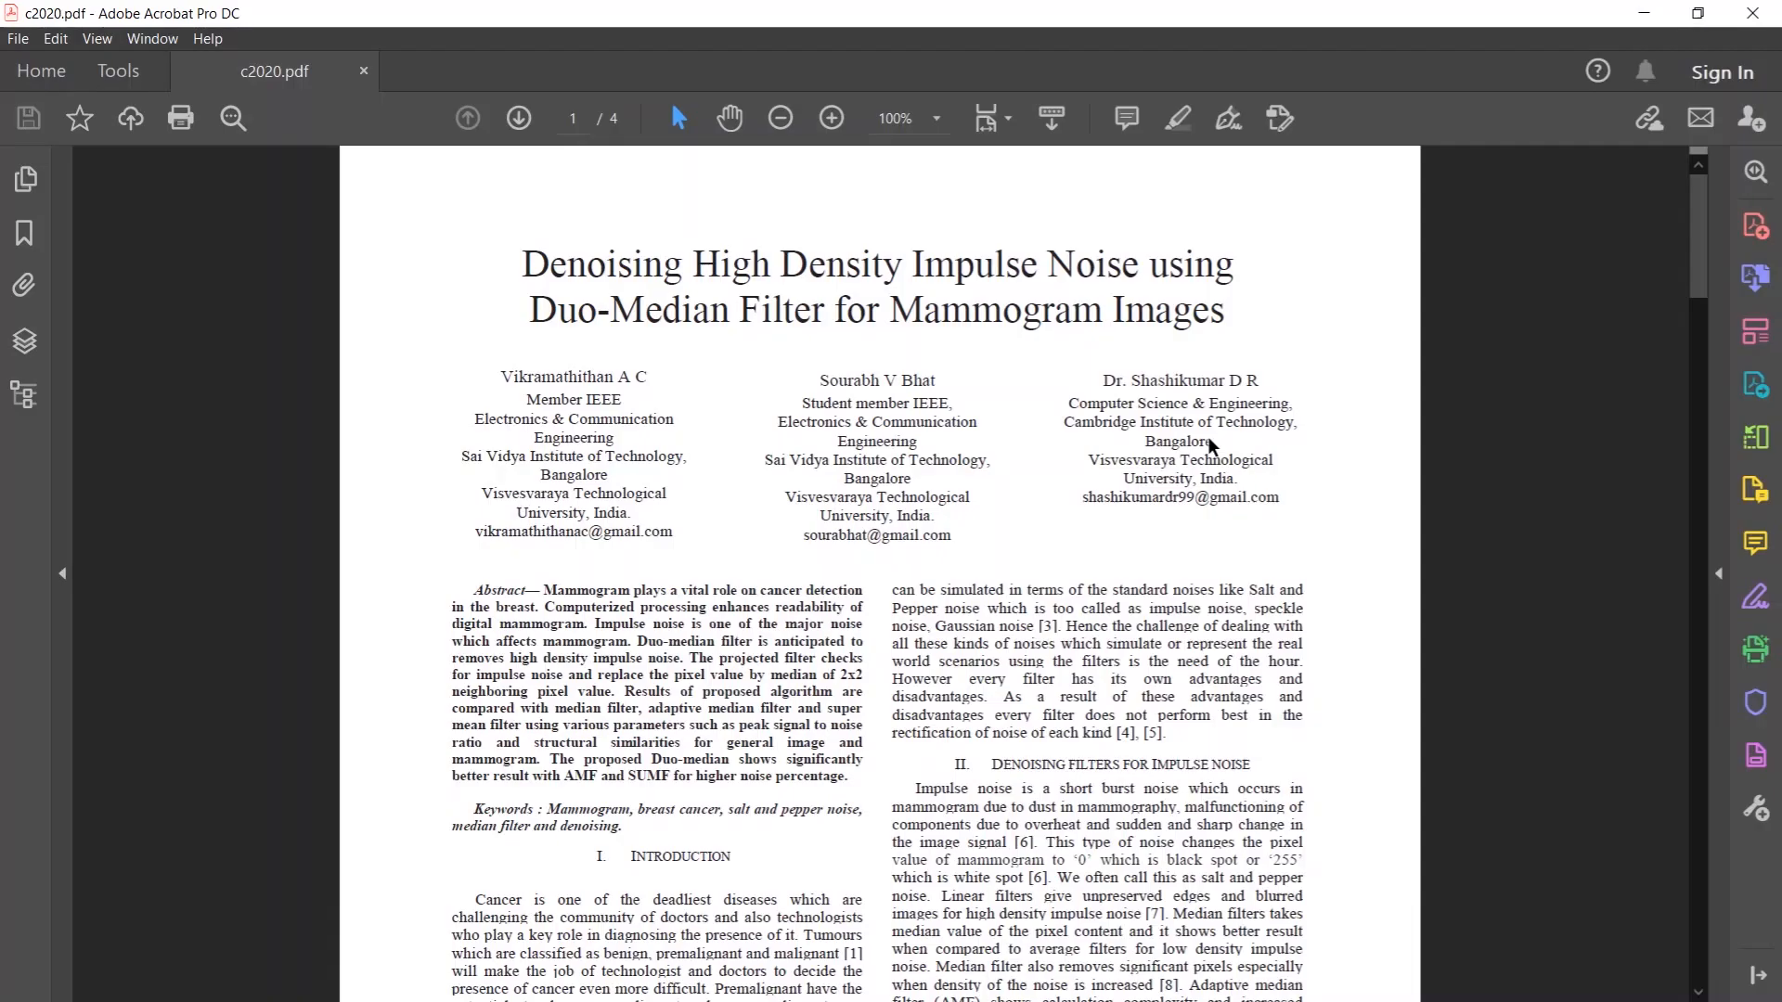
Step: Scroll page 1 of c2020.pdf into the introduction and Proposed Filter section
scroll("down", 3)
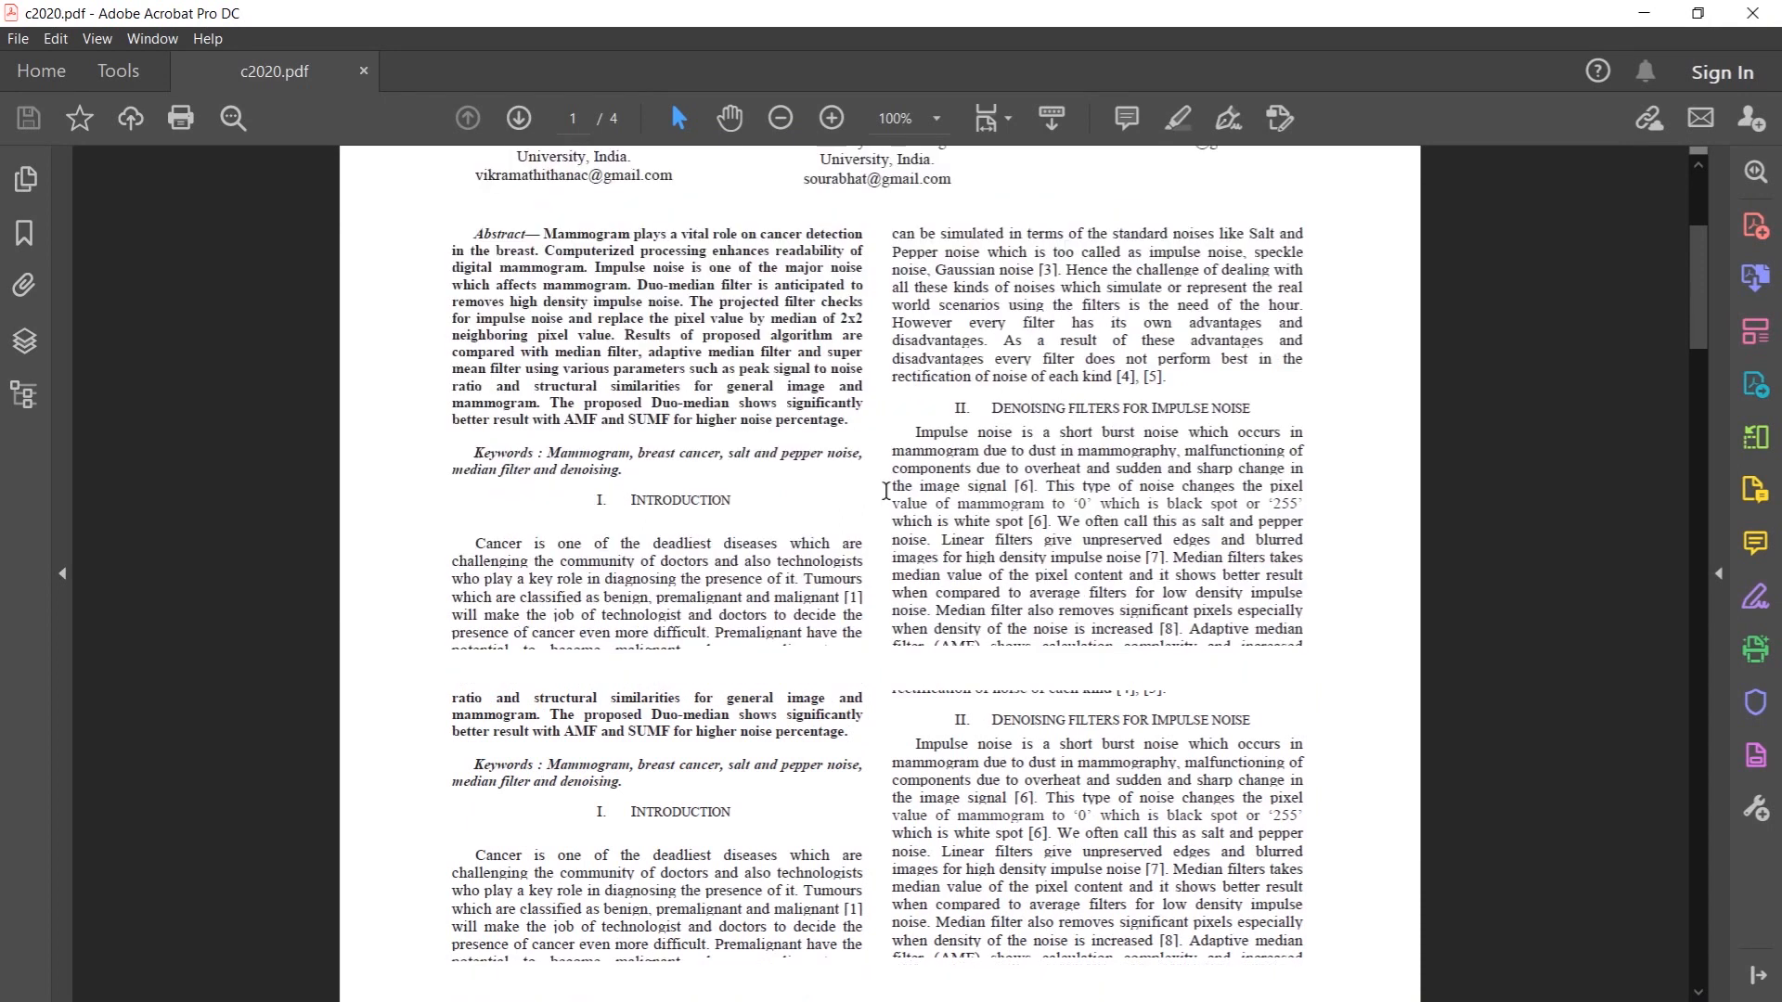
scroll("down", 3)
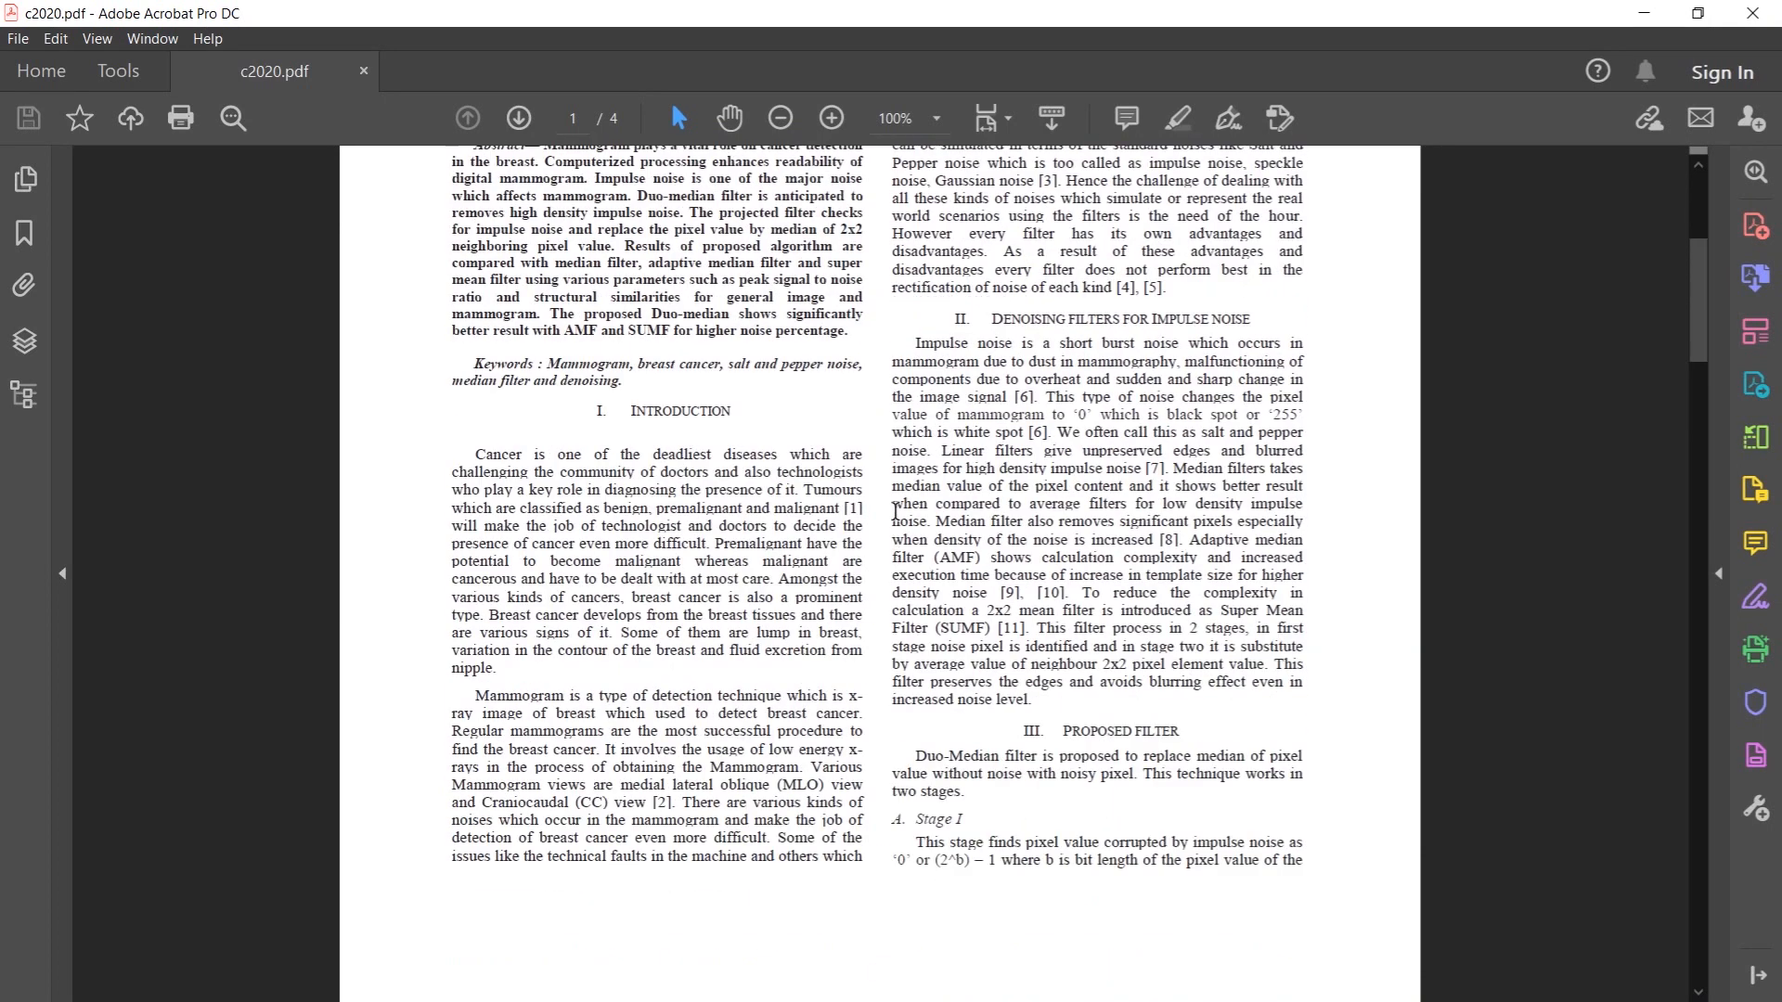